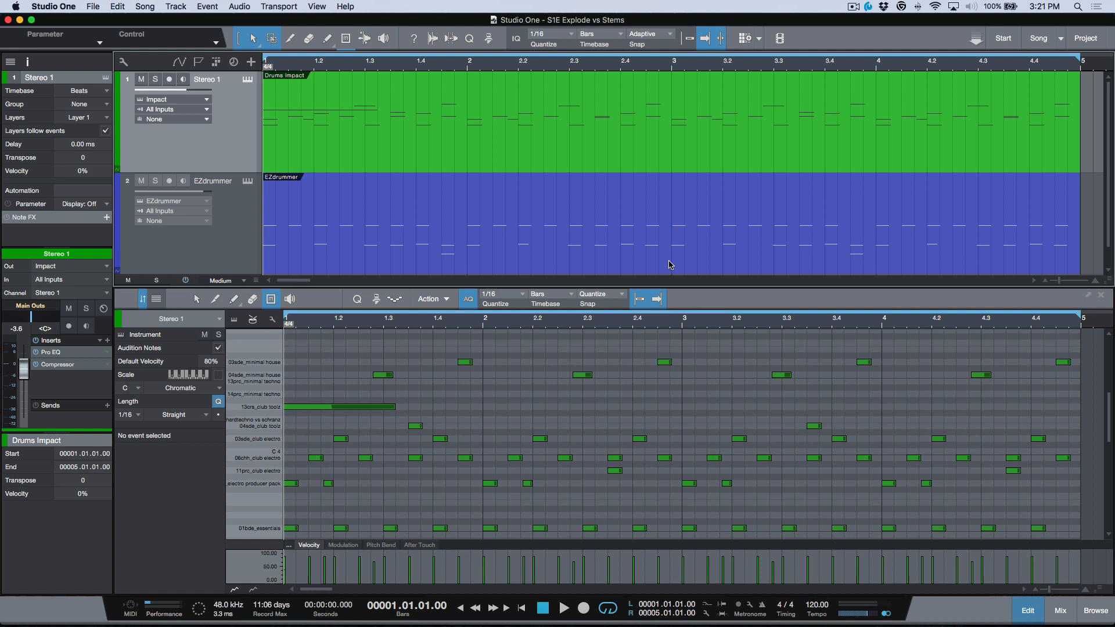
mouse_move(483, 146)
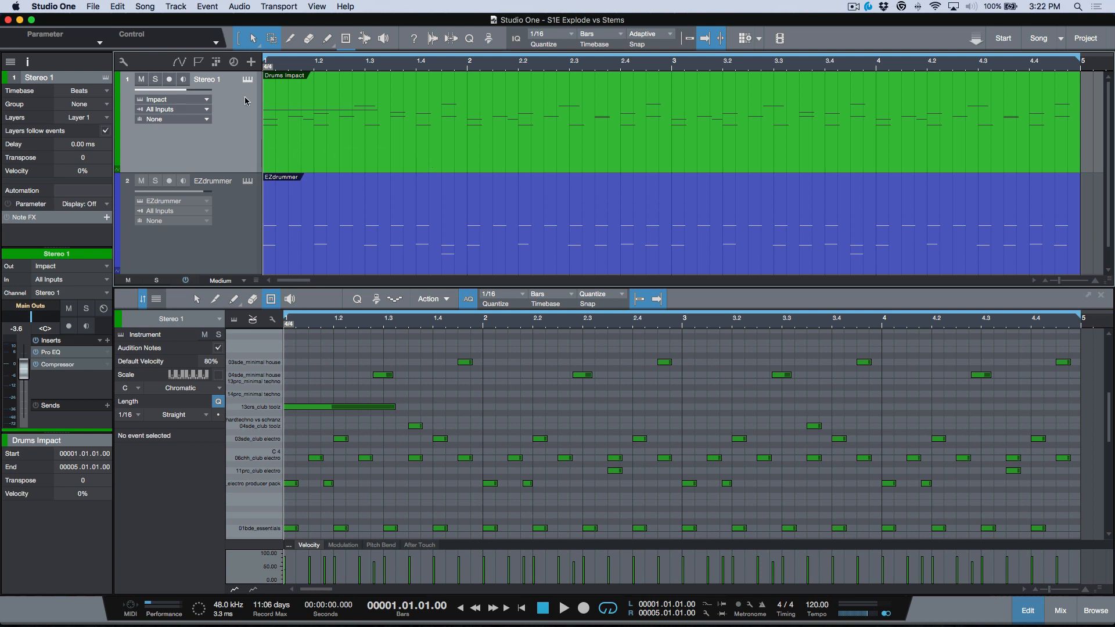
Bring up the Impact drum instrument for the Drums Impact track and stop playback
click(155, 79)
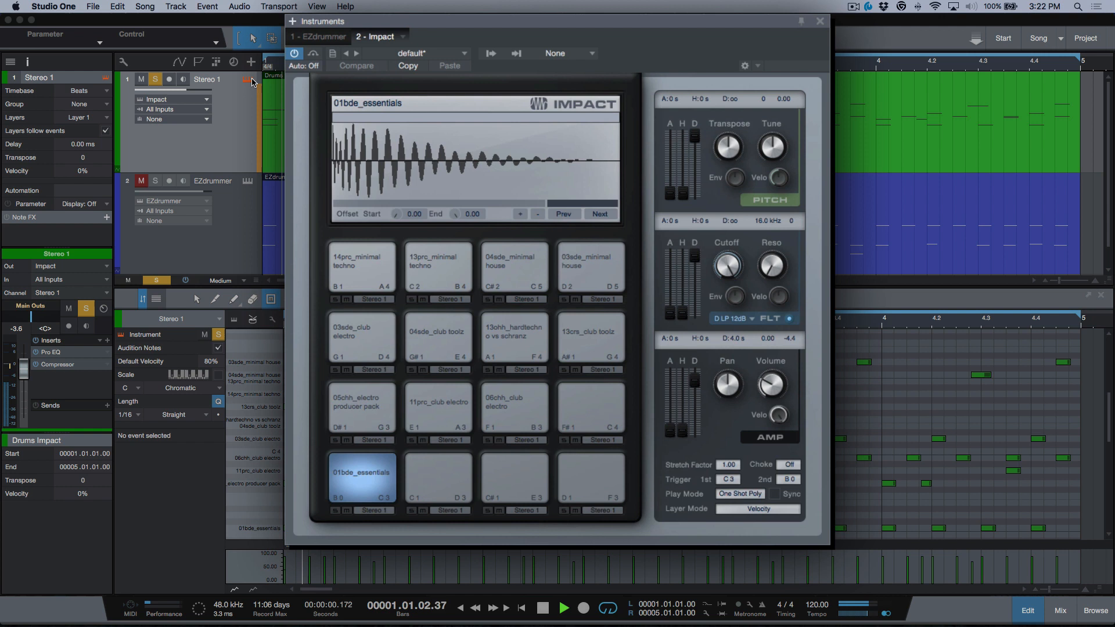
click(543, 607)
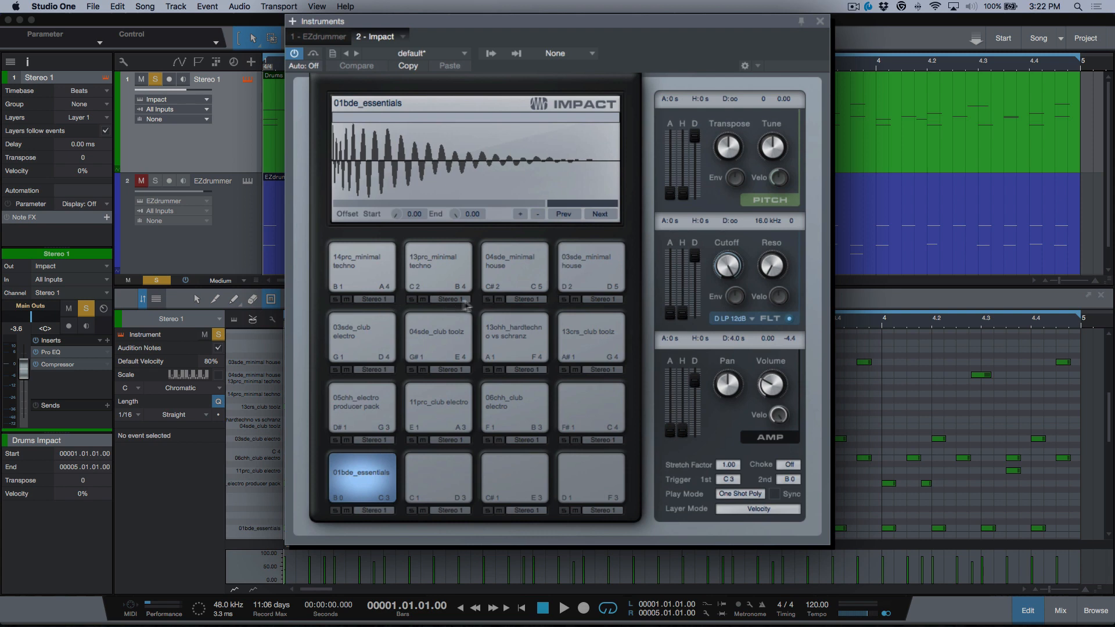
mouse_move(587, 378)
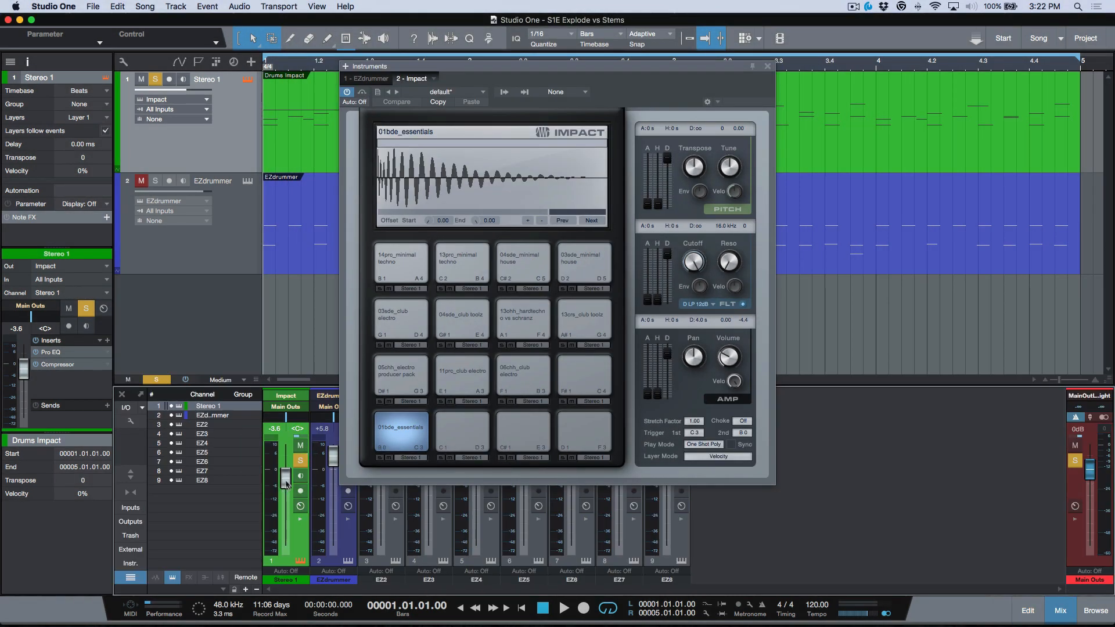
Switch to the EZdrummer track, show EZdrummer 2's mixer output routing and audition the pattern briefly
click(768, 66)
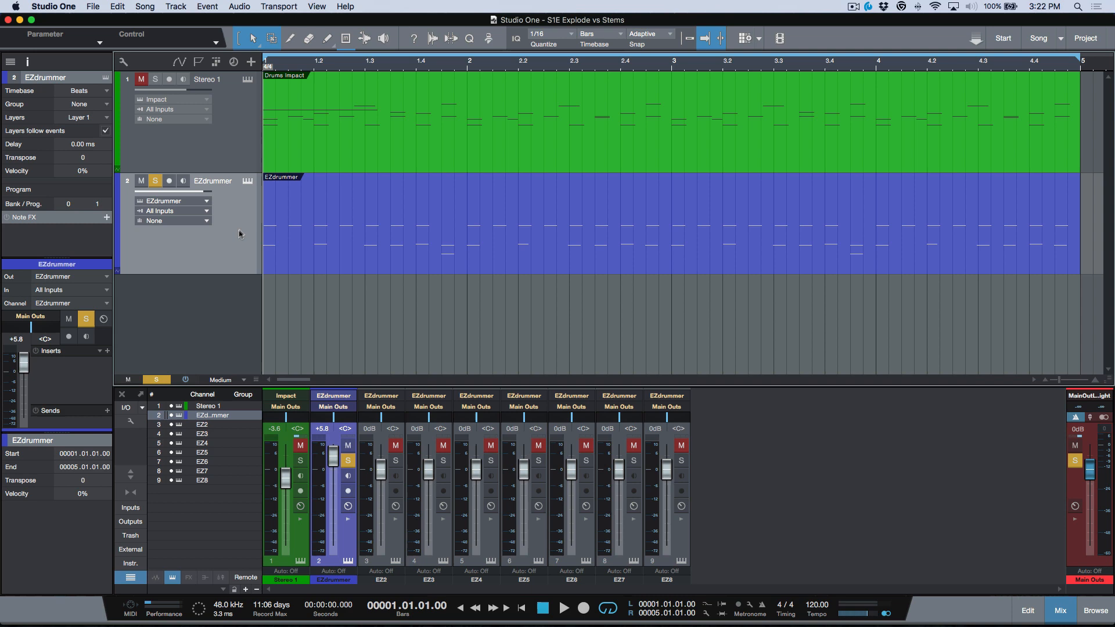
mouse_move(247, 181)
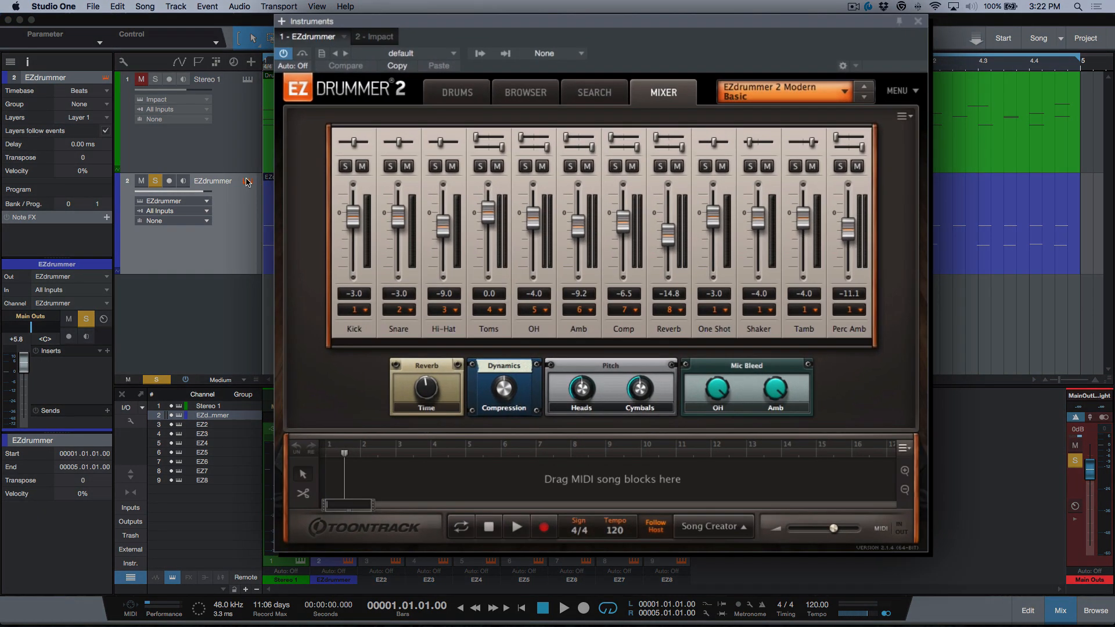
click(515, 527)
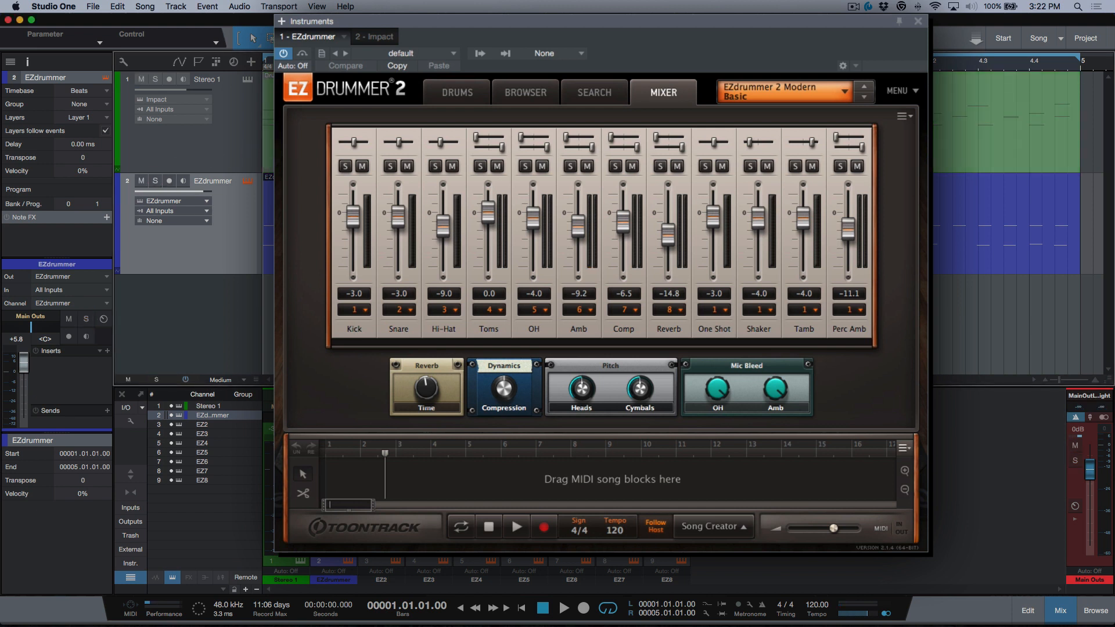
click(516, 526)
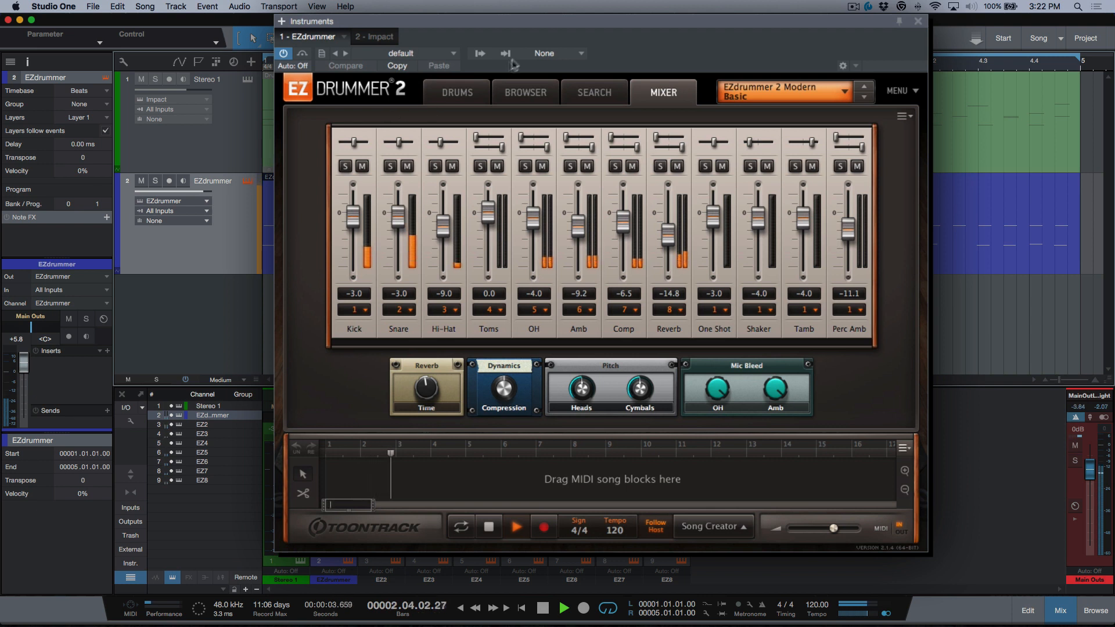
click(480, 53)
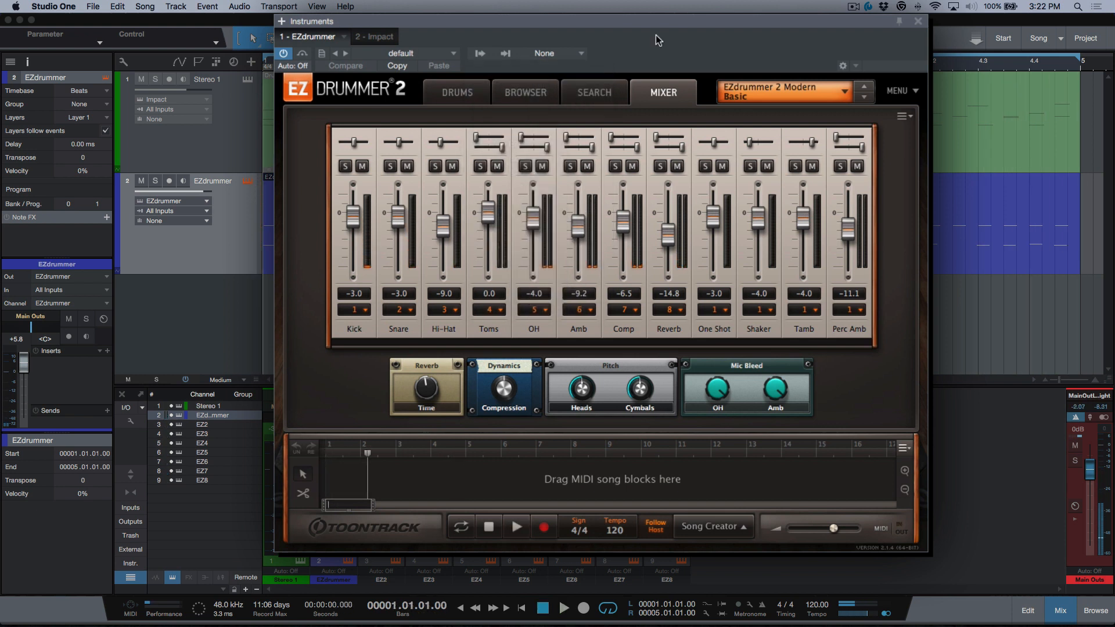
mouse_move(391, 313)
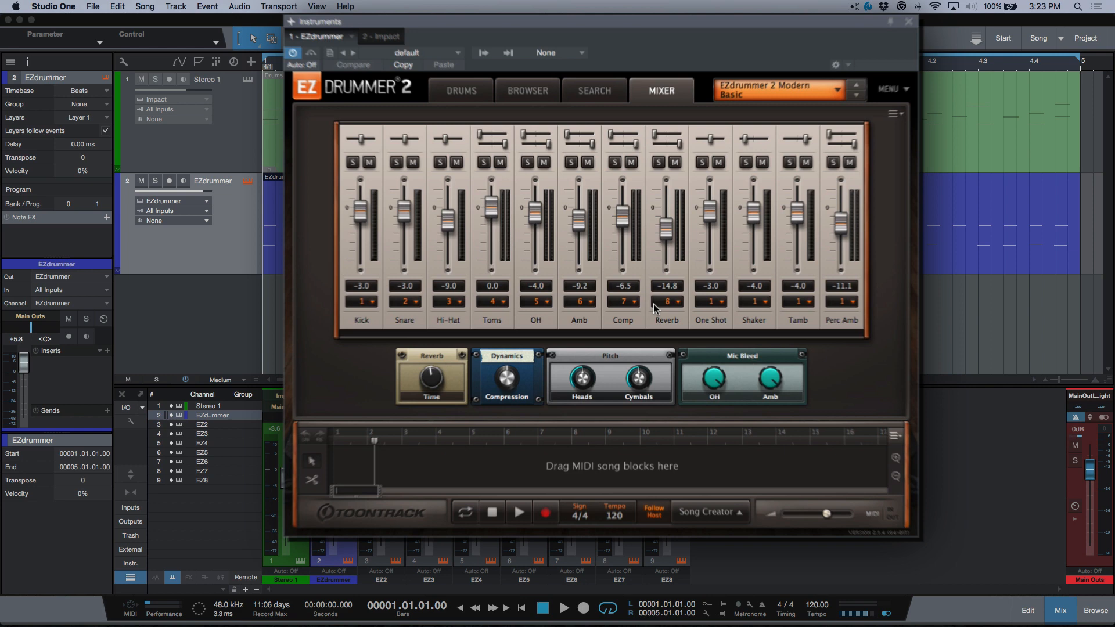
Close EZdrummer and show the Drums Impact part's MIDI notes in the editor with no solo
click(908, 21)
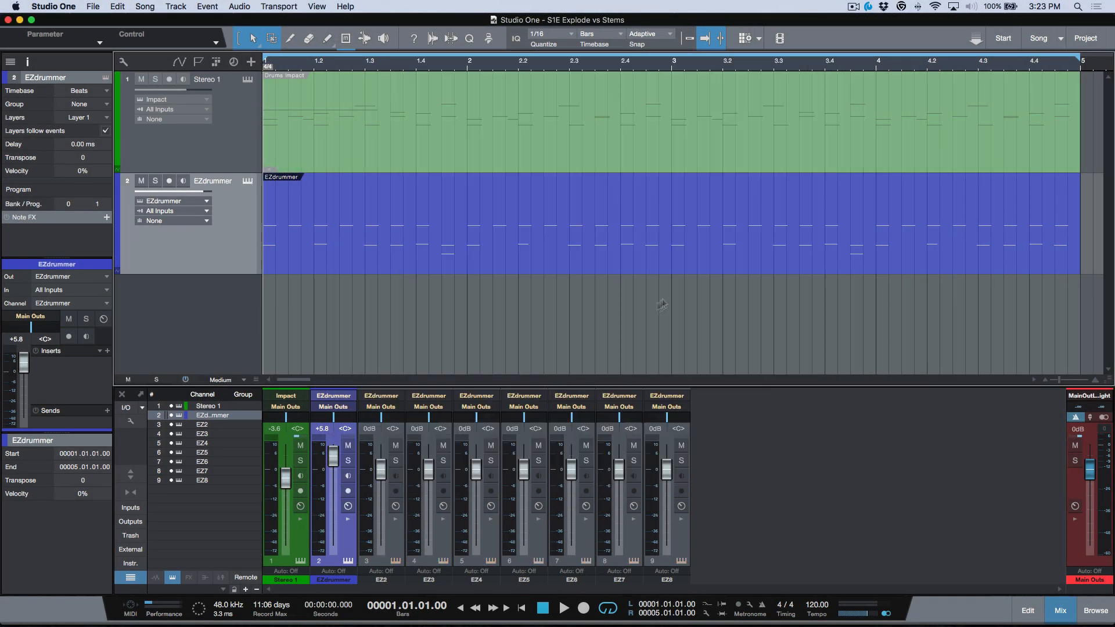
mouse_move(569, 512)
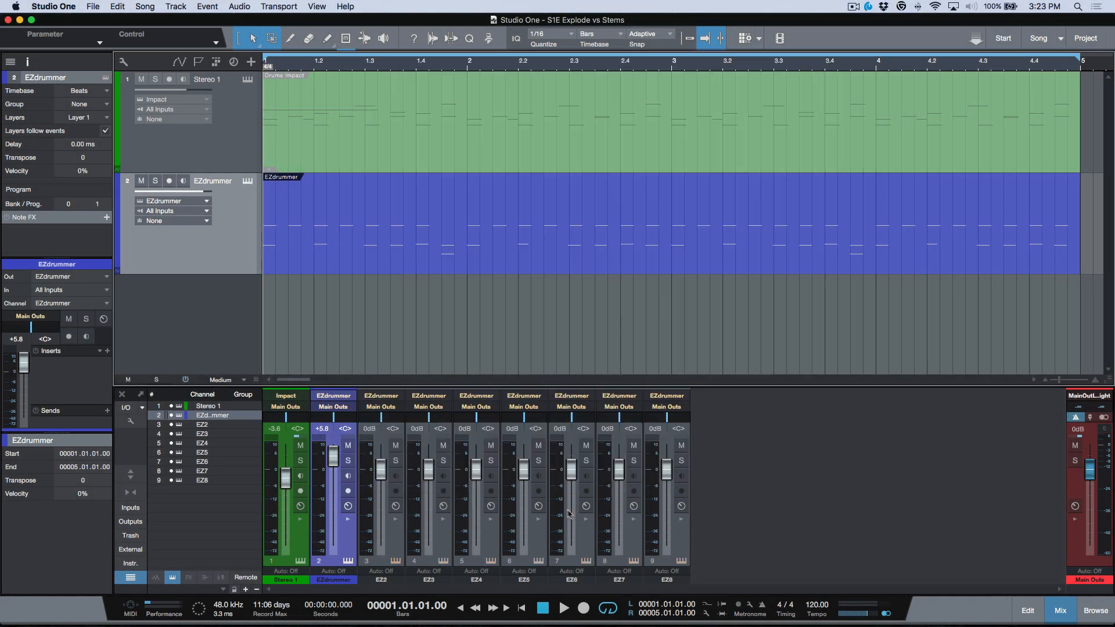
click(565, 610)
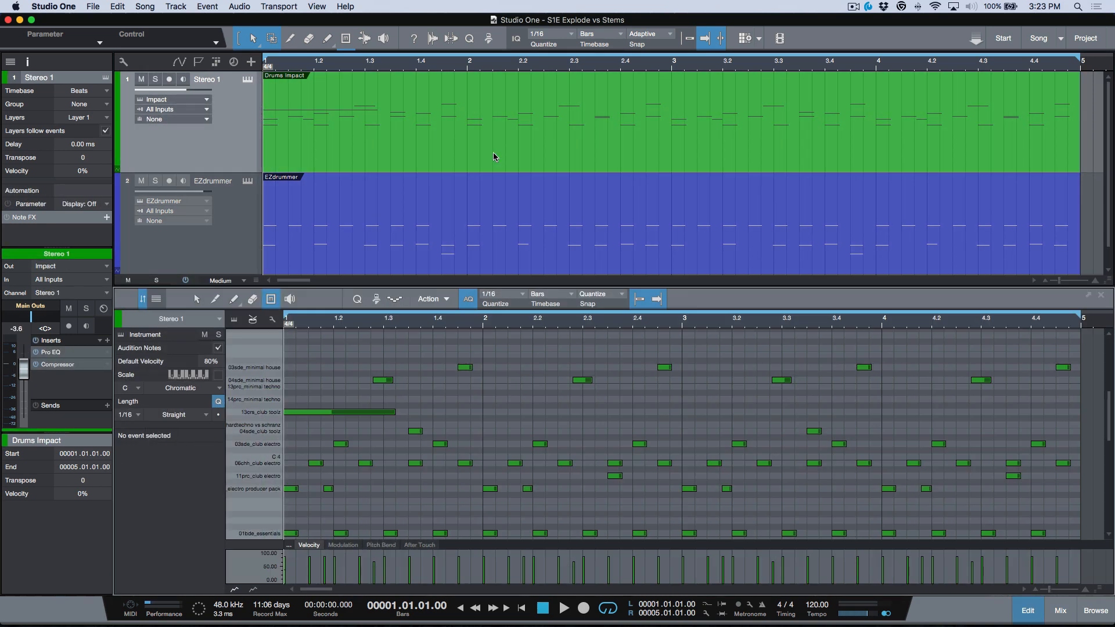
mouse_move(526, 244)
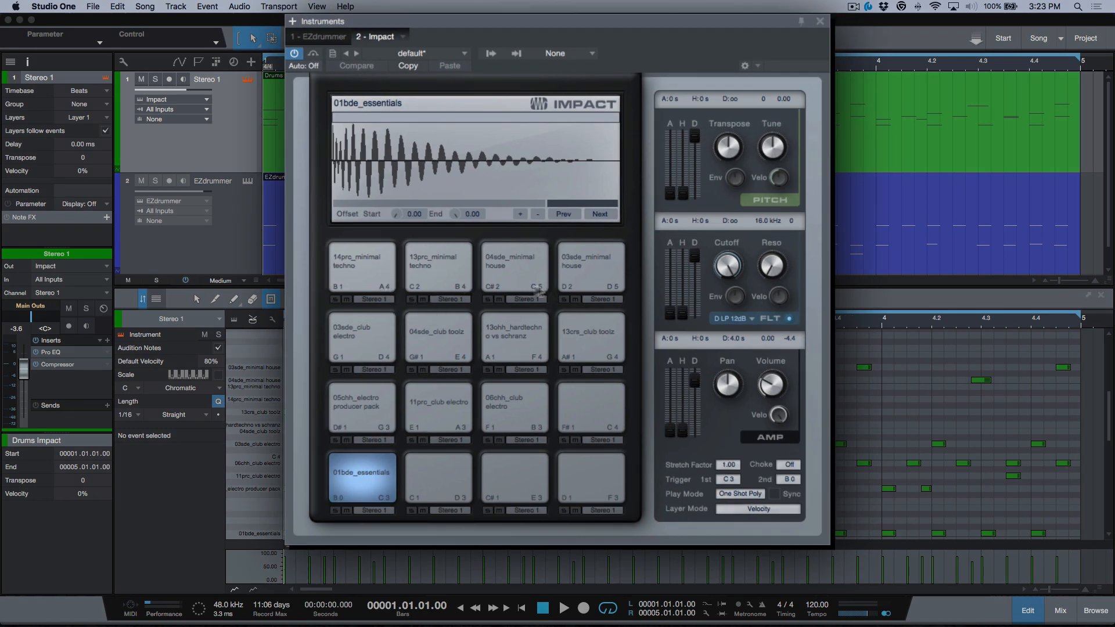
Audition the hardtechno hi-hat pad in Impact and close the instrument
click(513, 334)
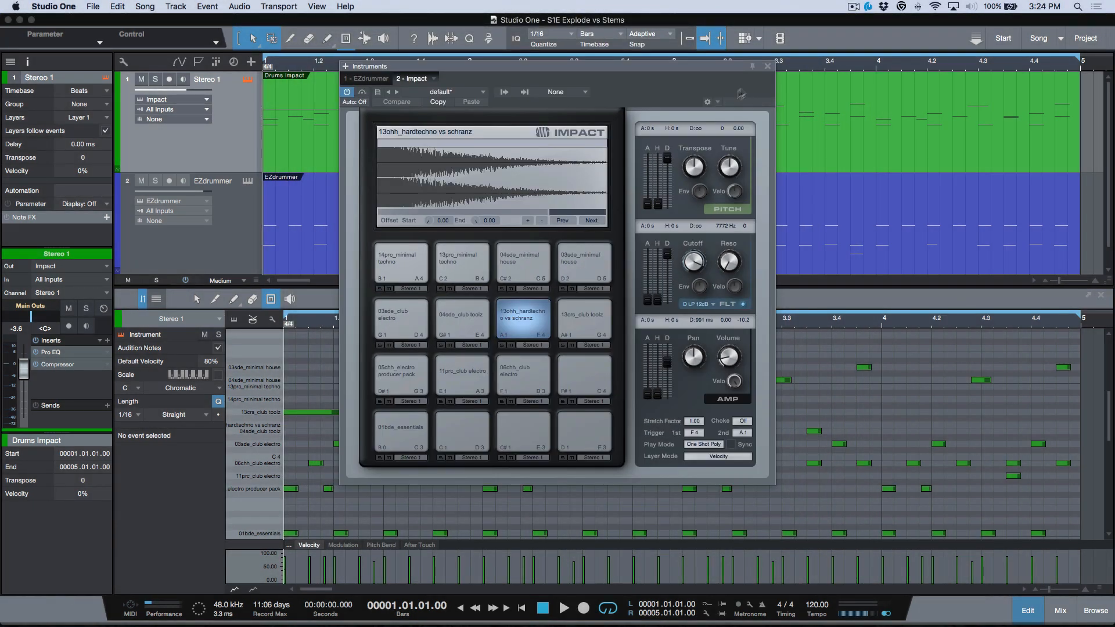
click(768, 66)
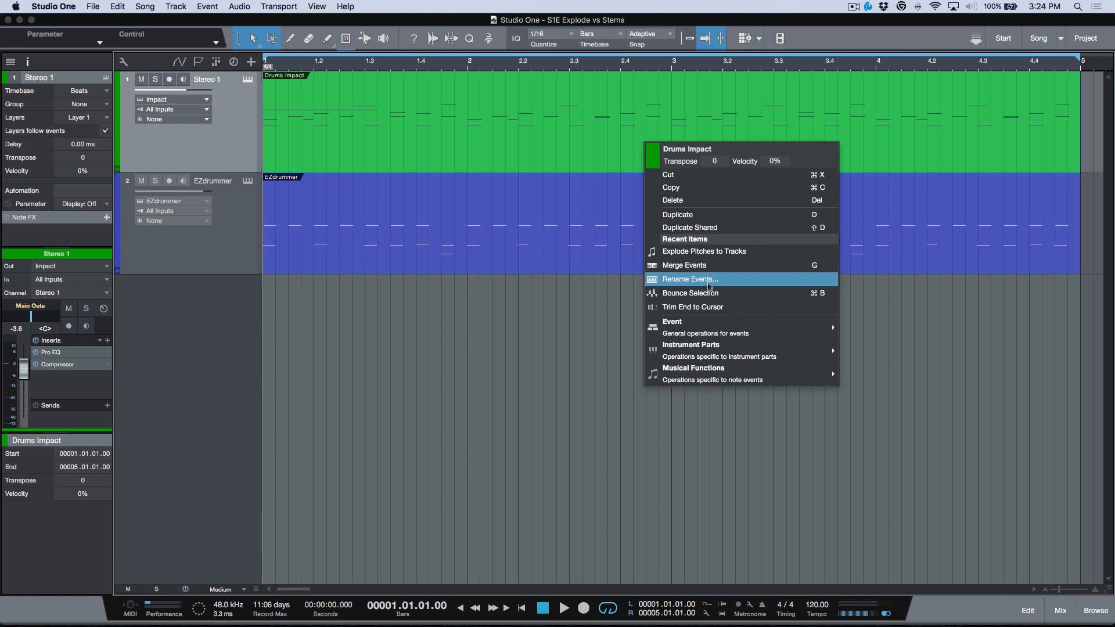
mouse_move(690, 345)
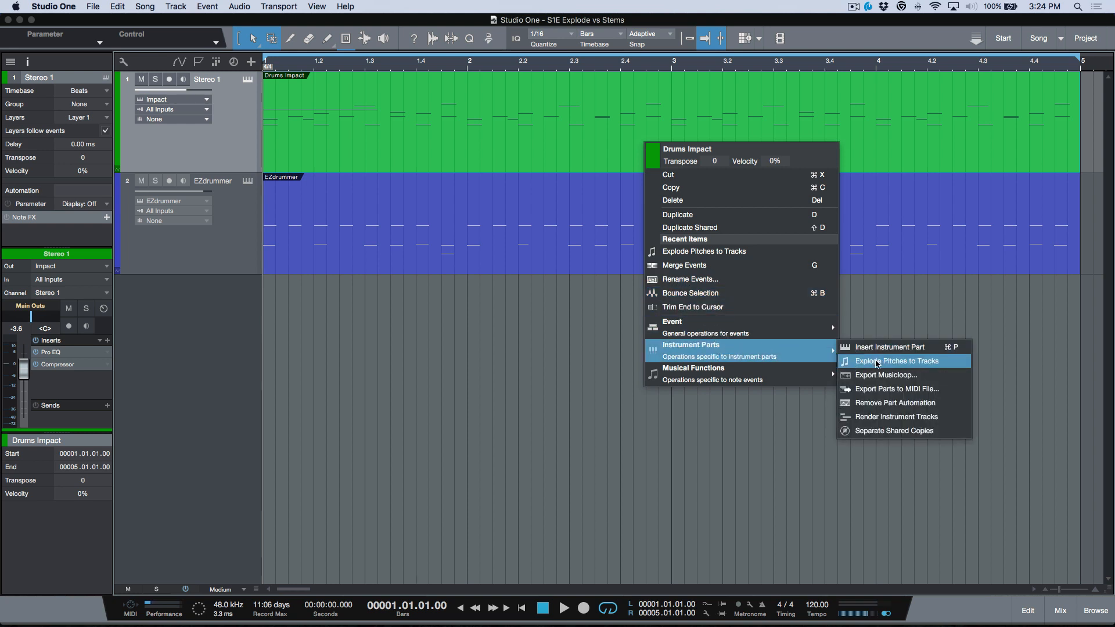
Explode the Impact part into one track per drum and solo the top exploded track from bar 2
click(882, 361)
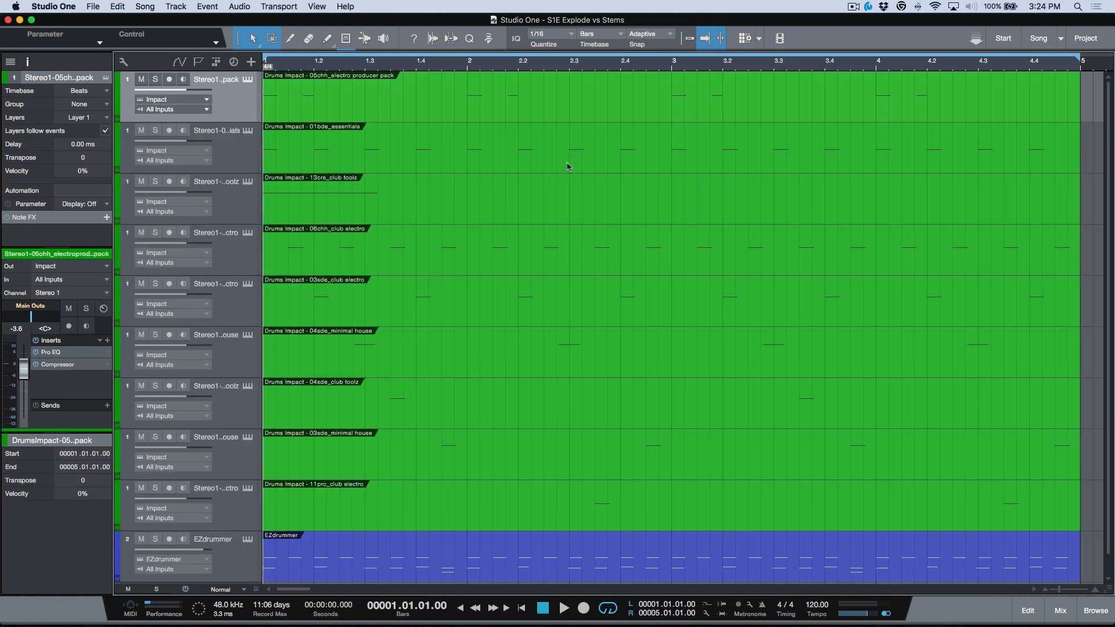
mouse_move(467, 90)
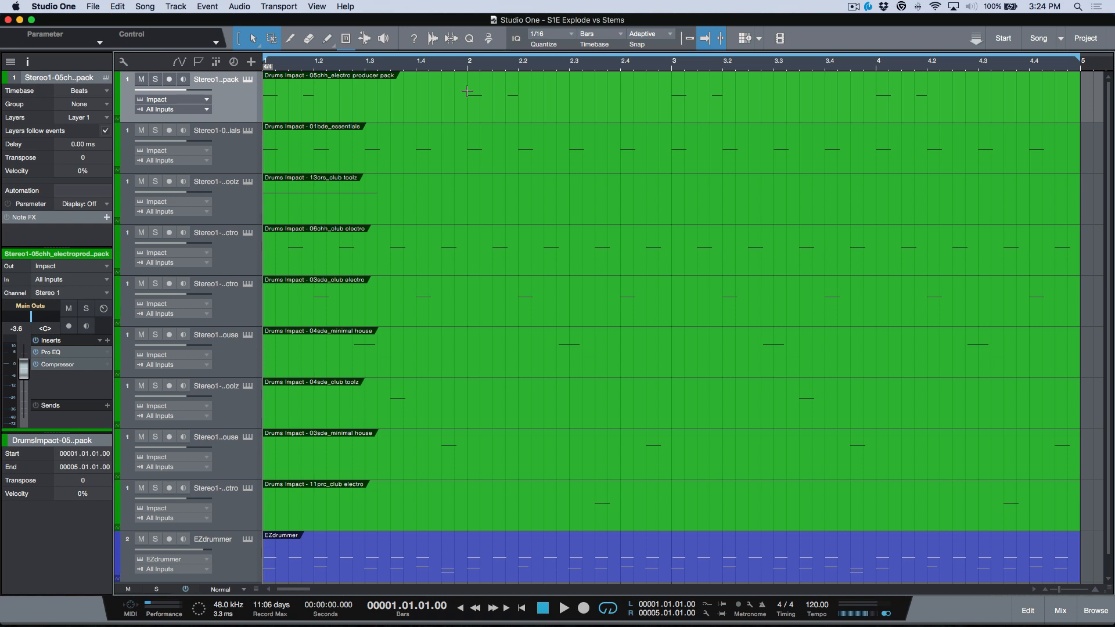
click(155, 79)
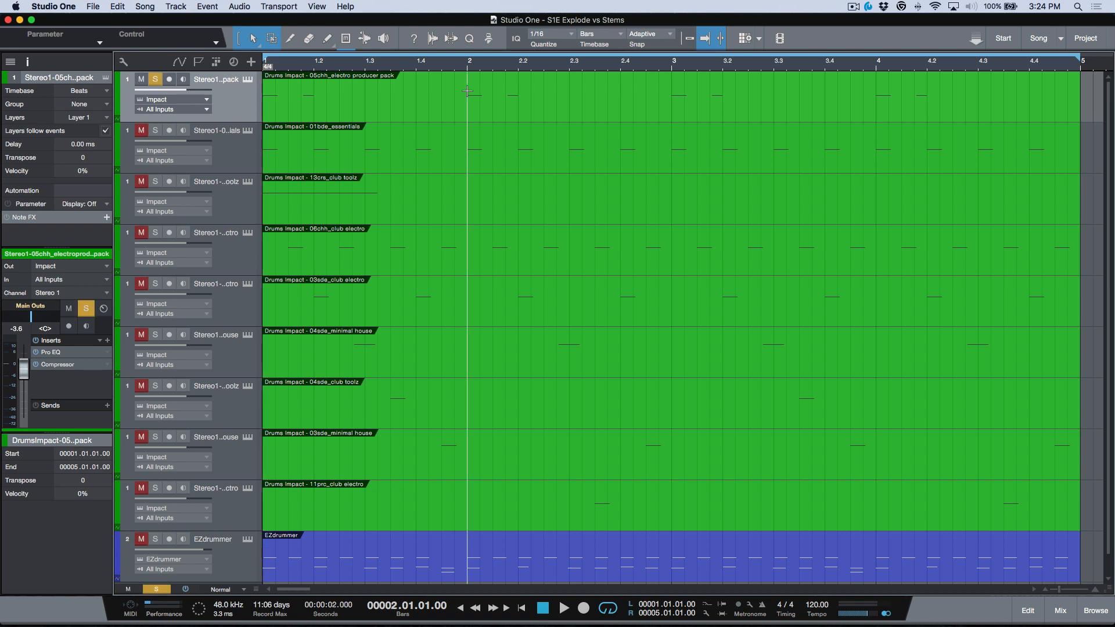
click(563, 608)
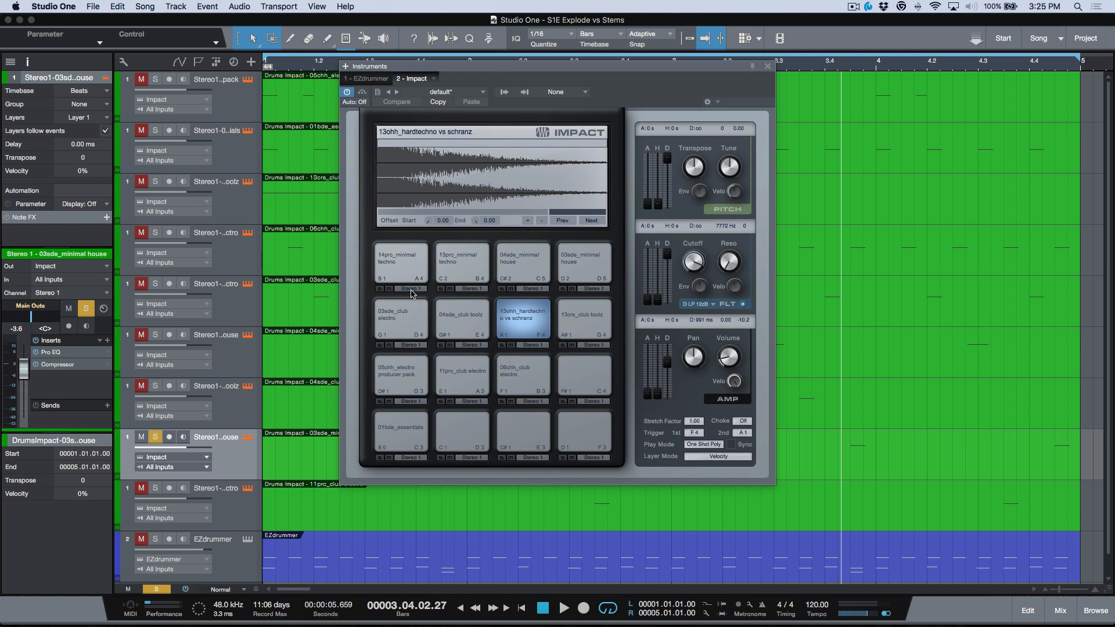
Close Impact and undo the explode, restoring the single Drums Impact track
click(411, 289)
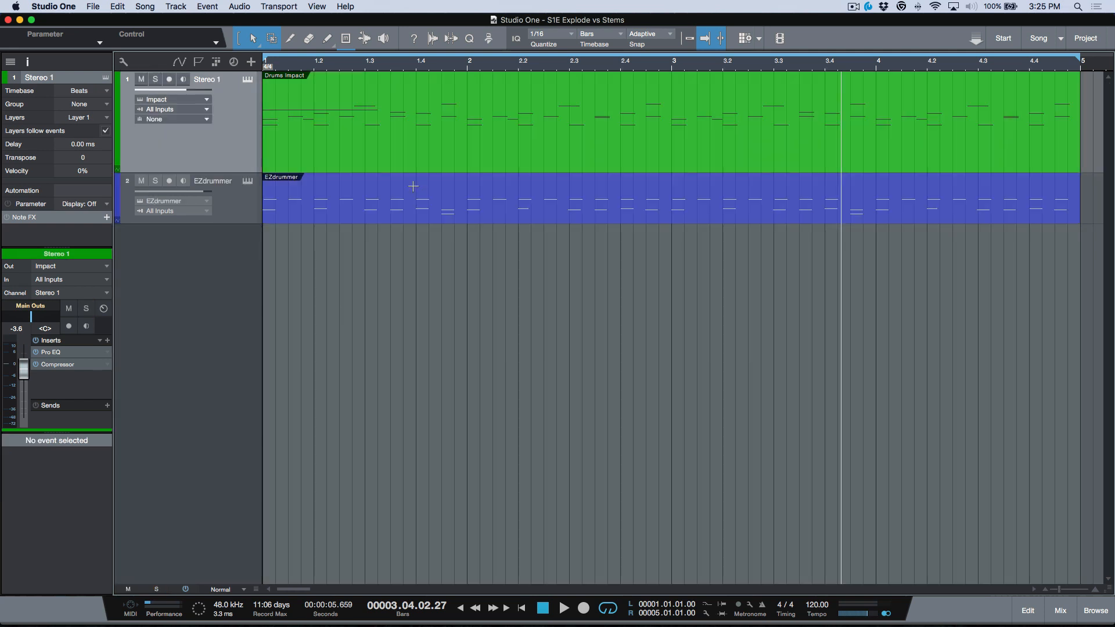
mouse_move(437, 133)
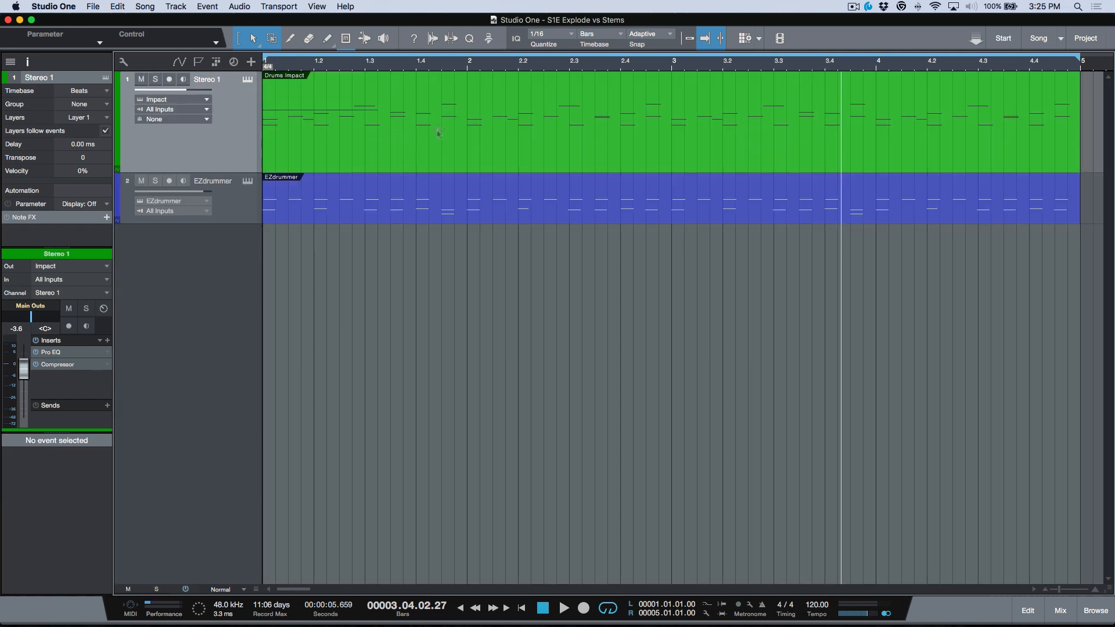
Show the EZdrummer part in the note editor, stop playback and solo the OH channel in EZdrummer's mixer
click(334, 213)
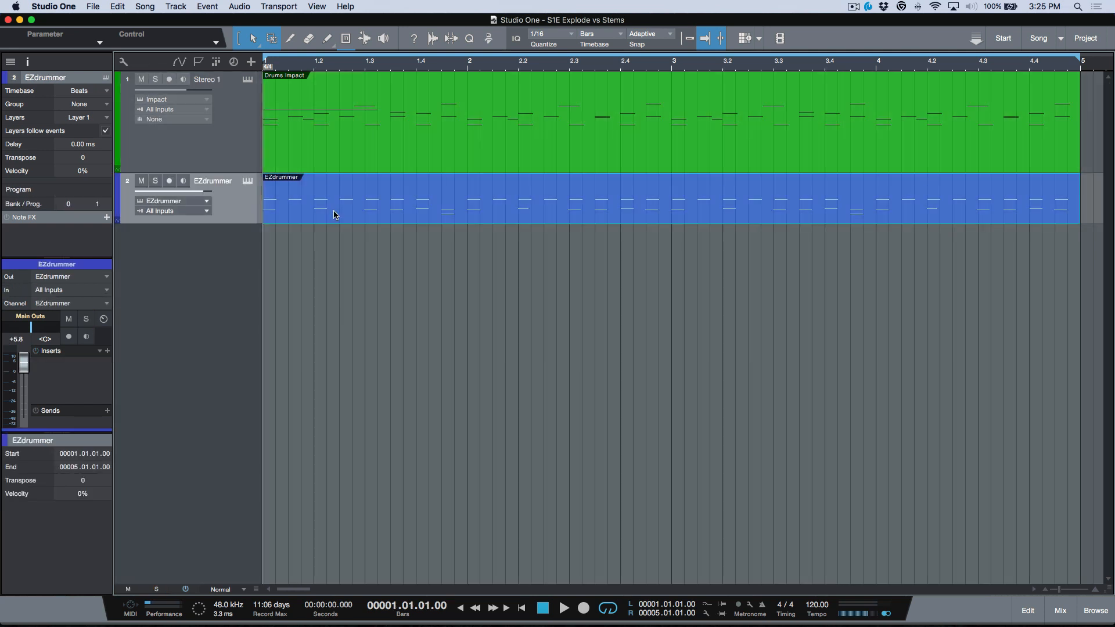
double_click(335, 199)
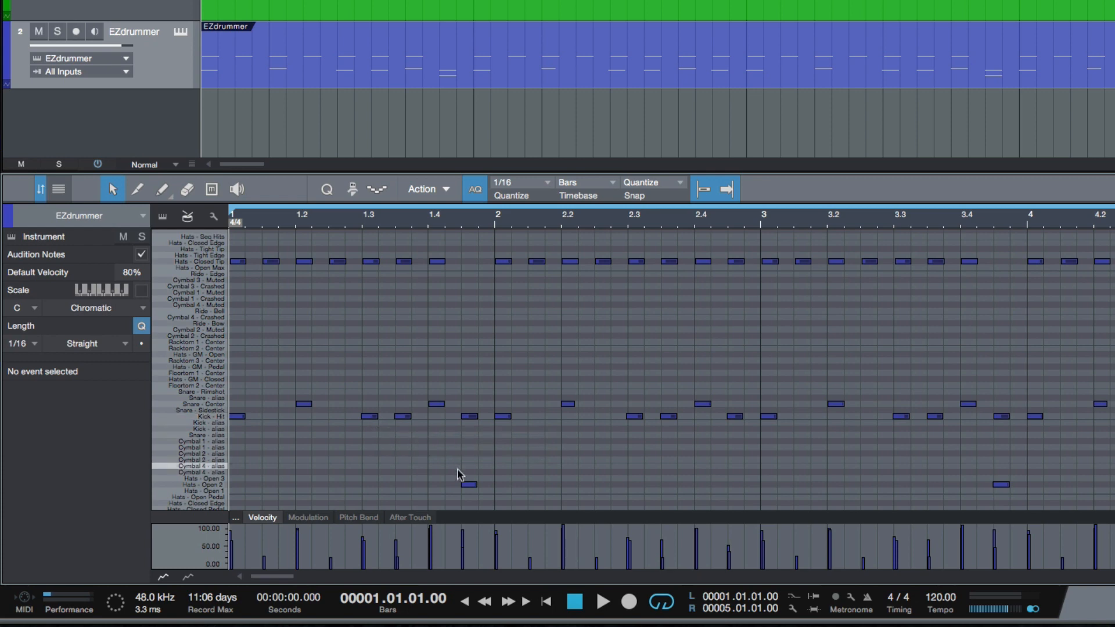
mouse_move(468, 487)
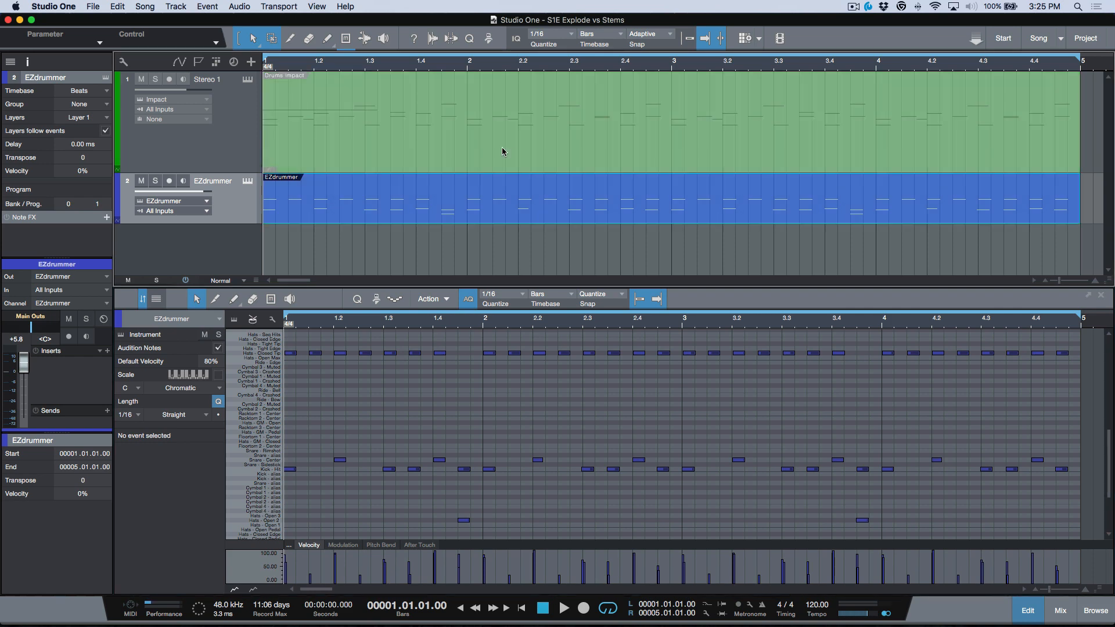
click(564, 607)
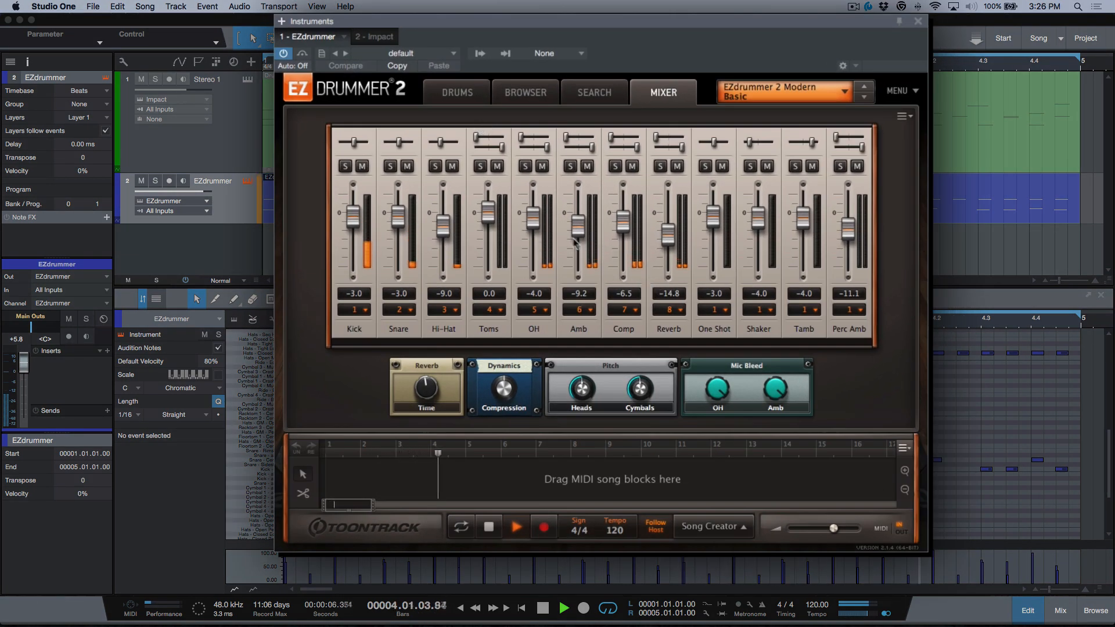
click(514, 527)
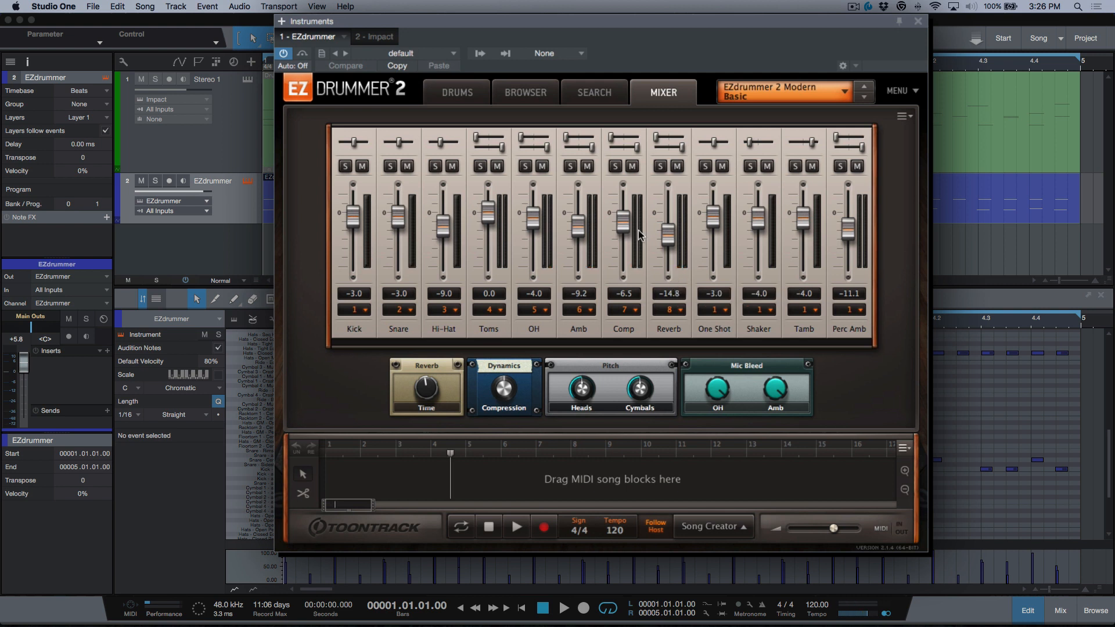
mouse_move(562, 251)
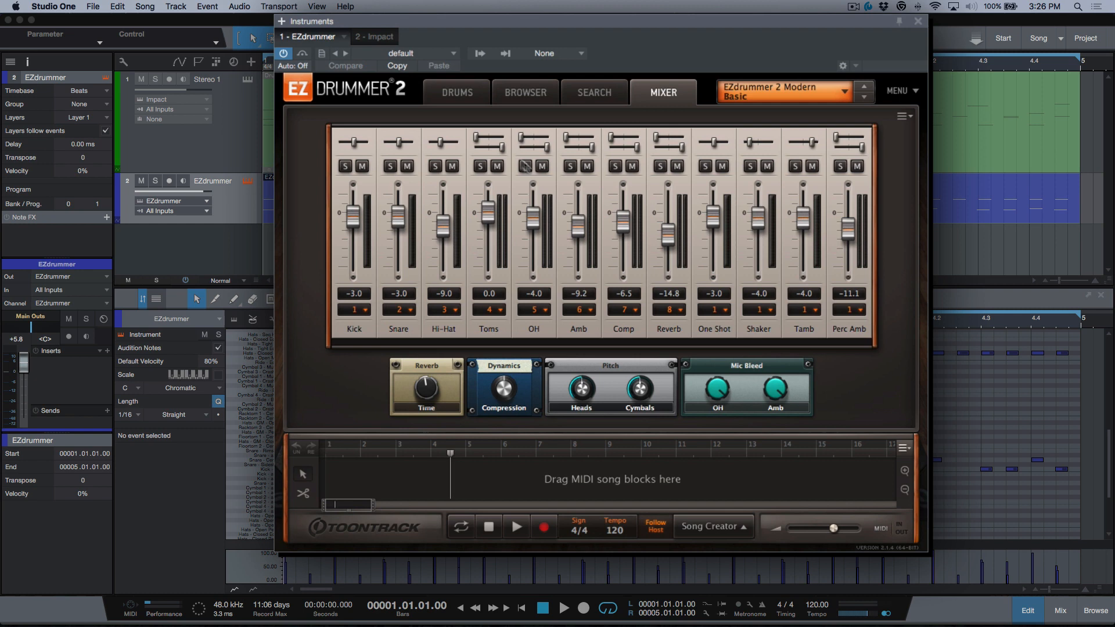
click(542, 166)
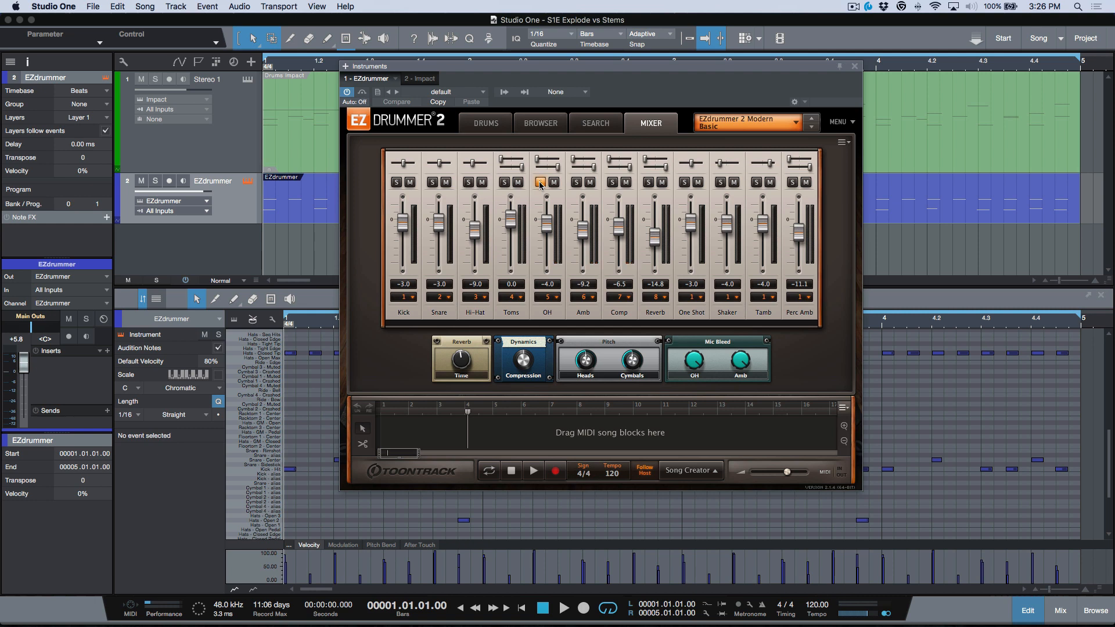
Close EZdrummer, pick a hi-hat note in the piano roll, and close the reopened instrument window
click(853, 65)
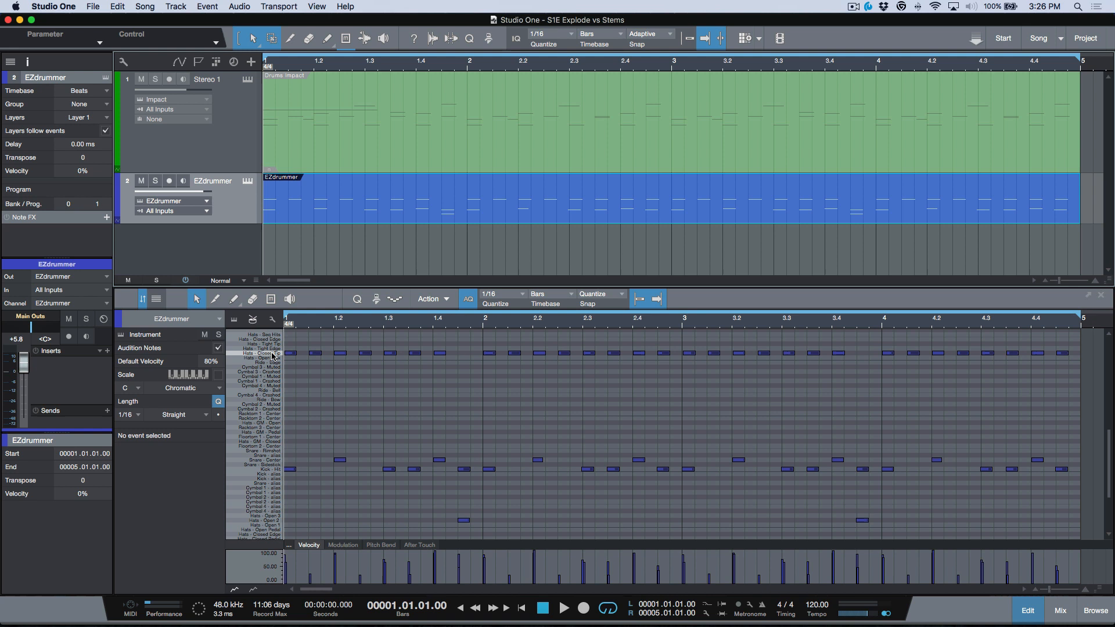
click(281, 353)
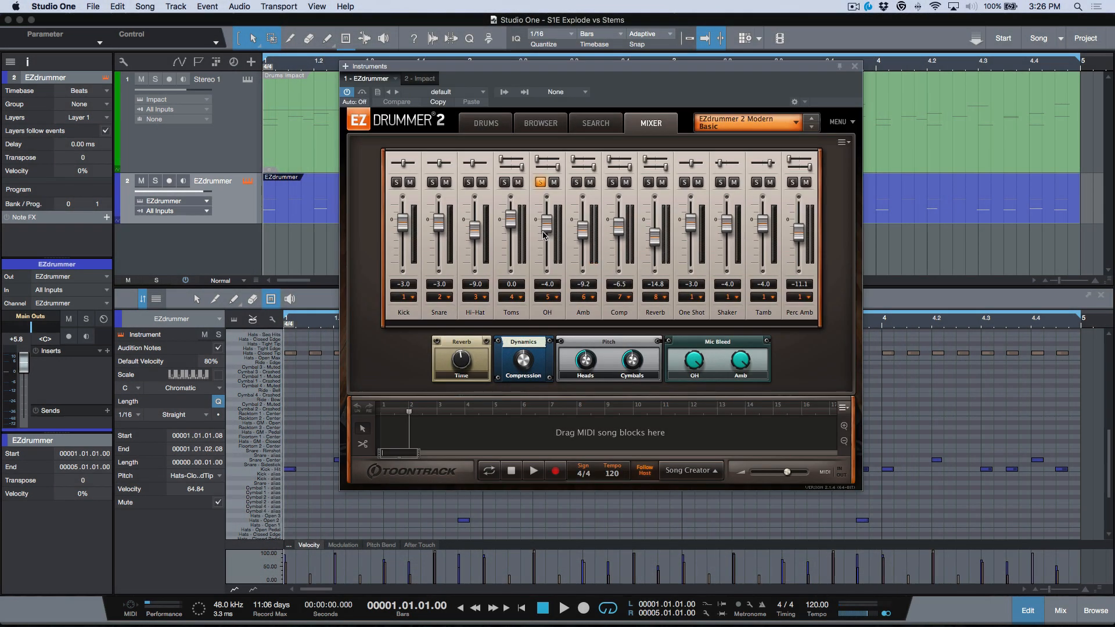
mouse_move(931, 391)
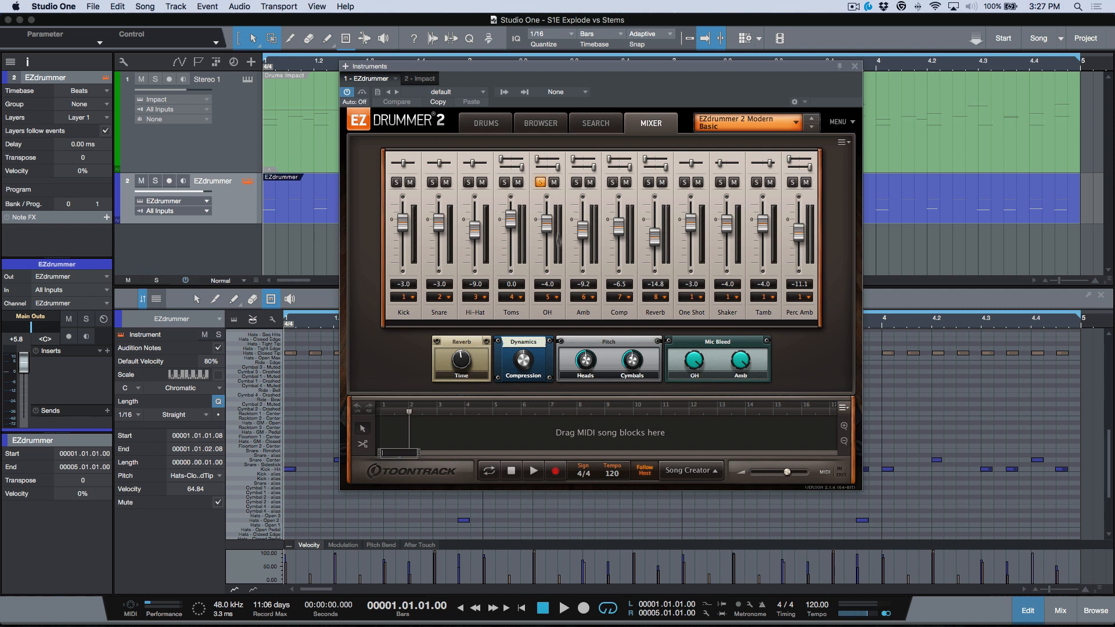
mouse_move(968, 375)
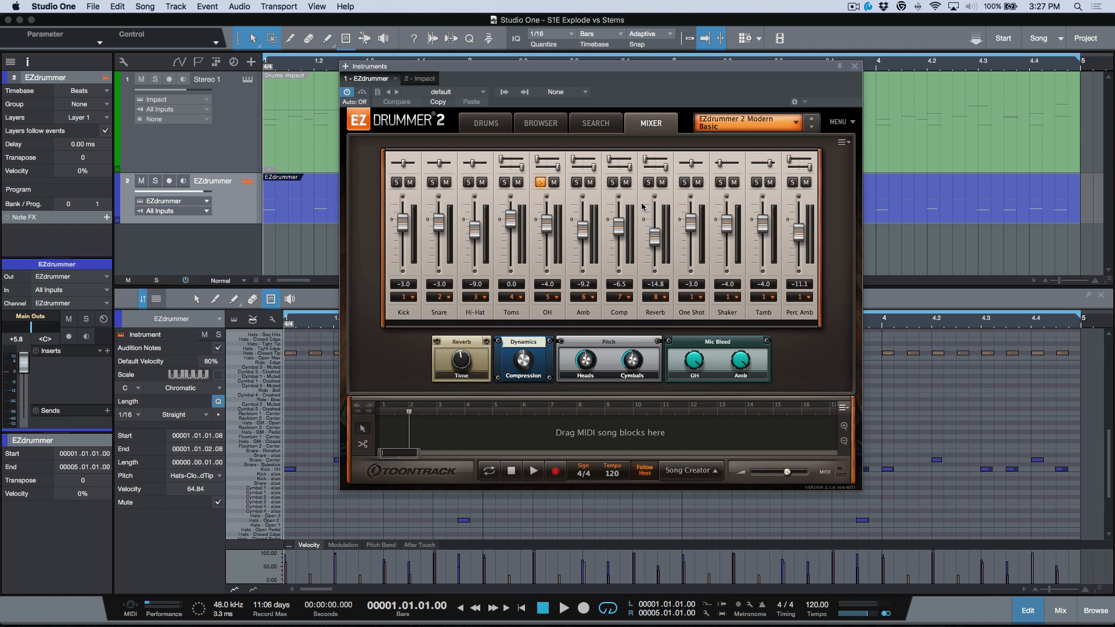
mouse_move(500, 205)
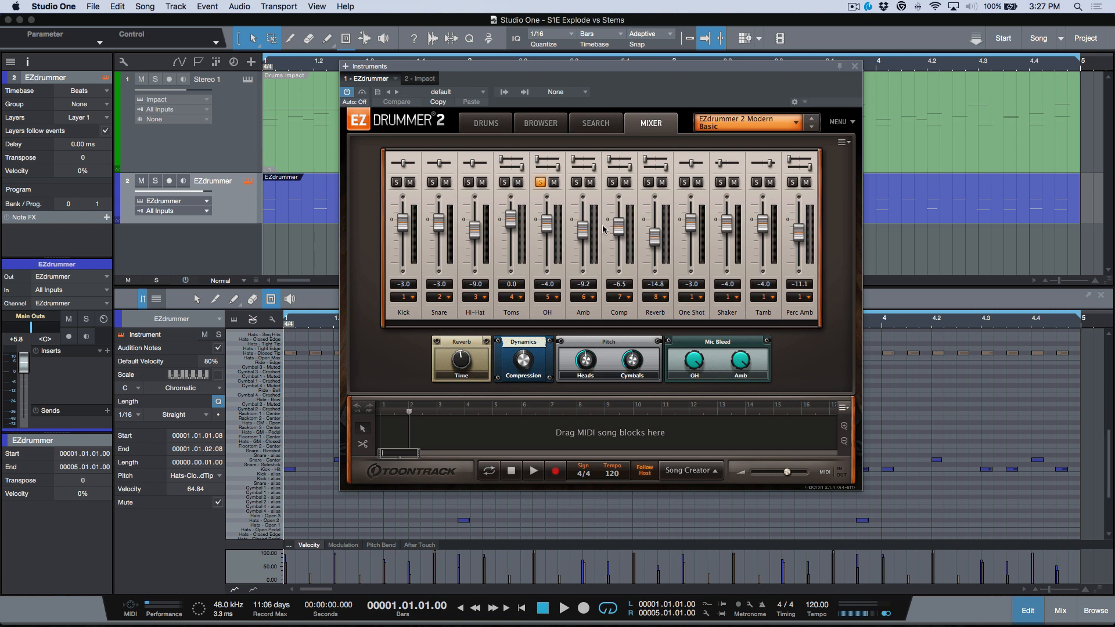
click(852, 65)
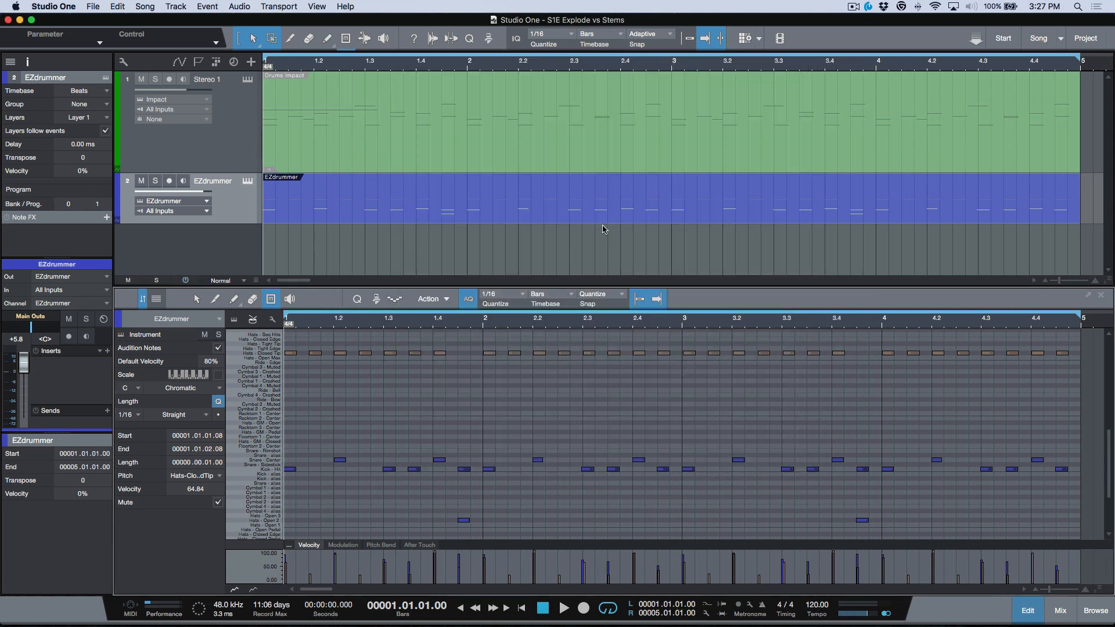
Show the console and compare Tracks versus Channels sources in Export Stems, then cancel
click(1059, 609)
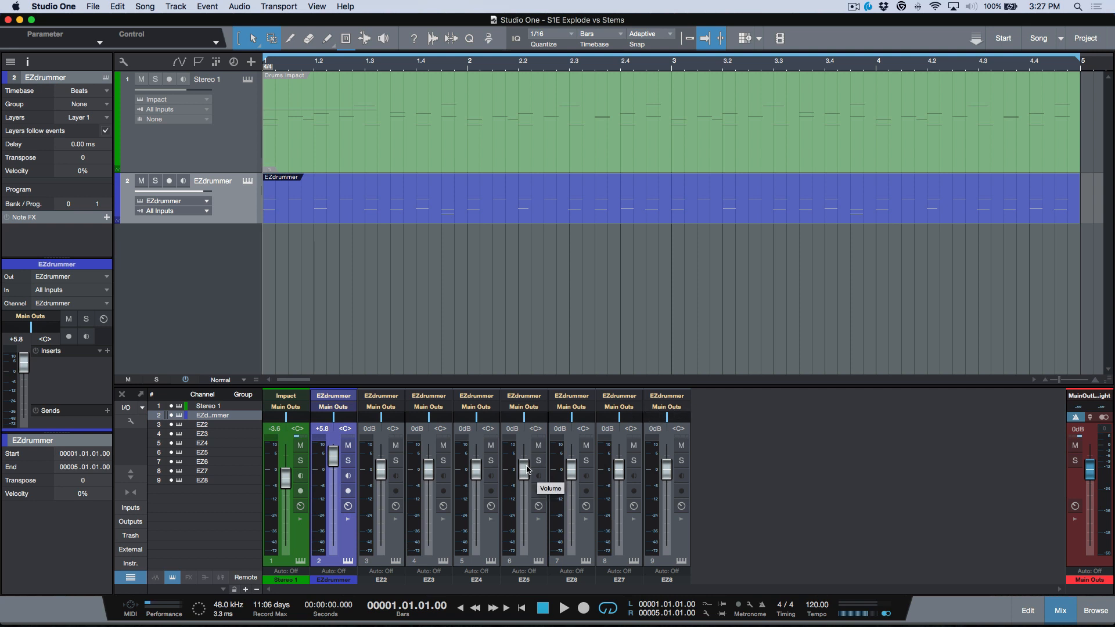
mouse_move(146, 8)
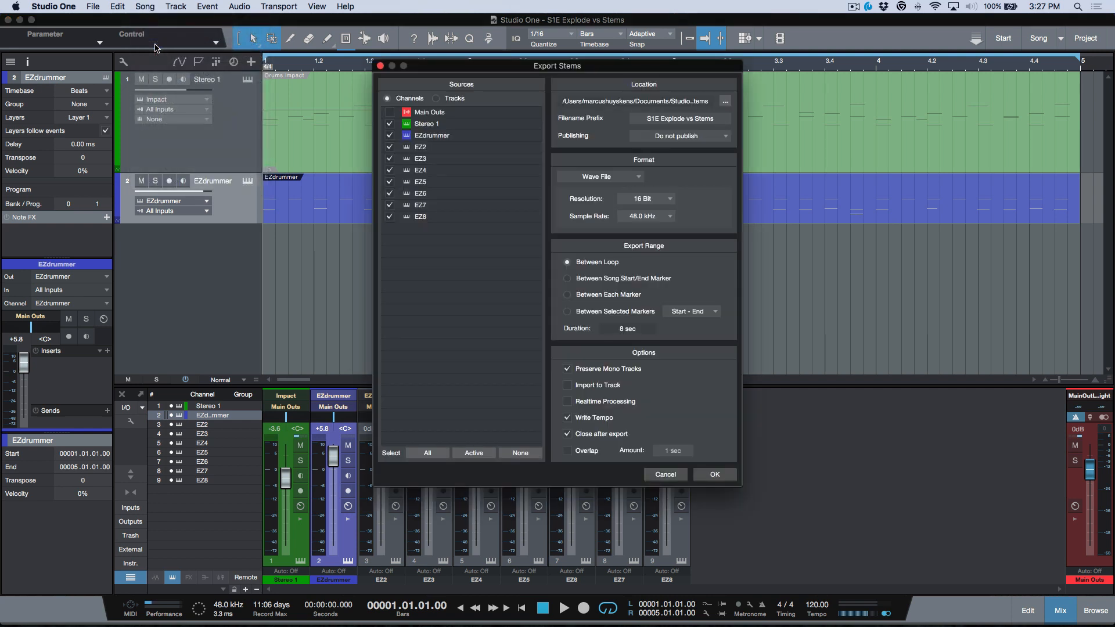
click(388, 98)
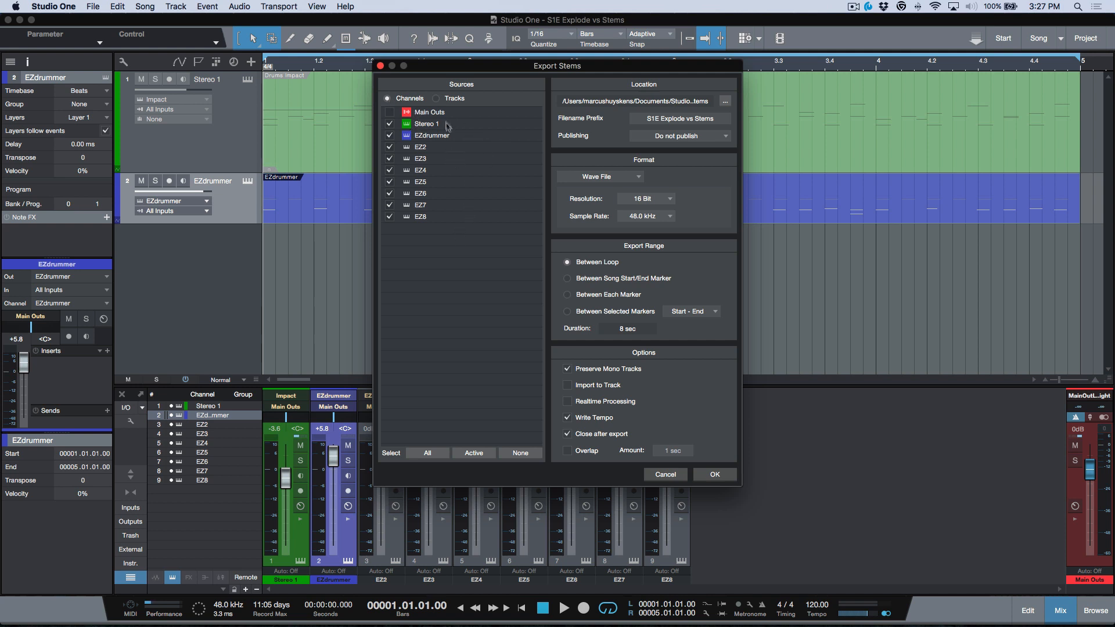
click(436, 98)
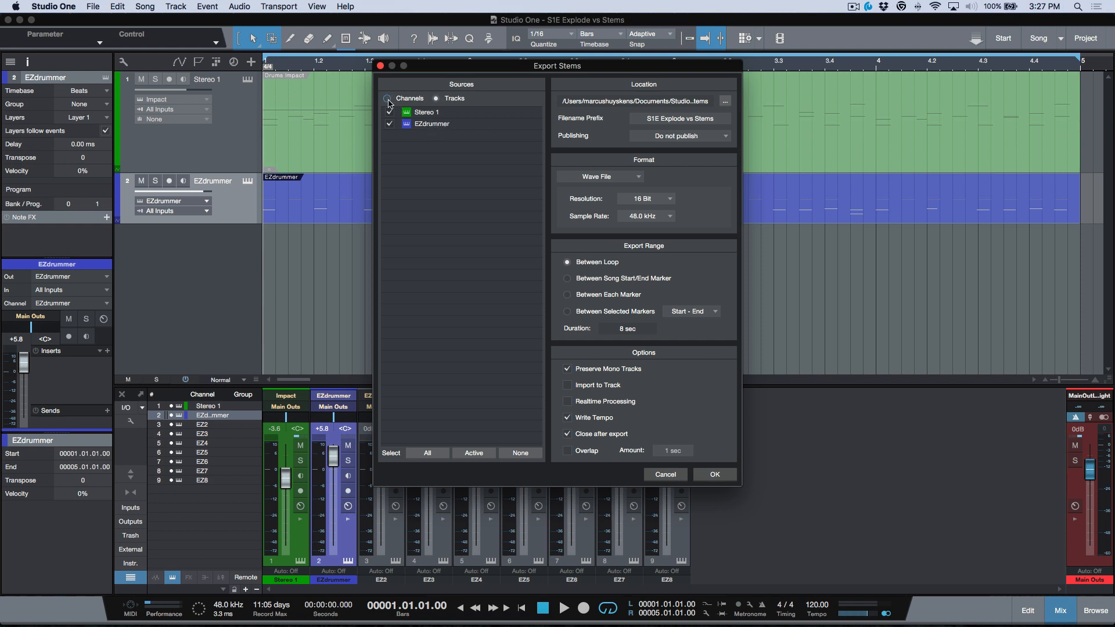
click(389, 97)
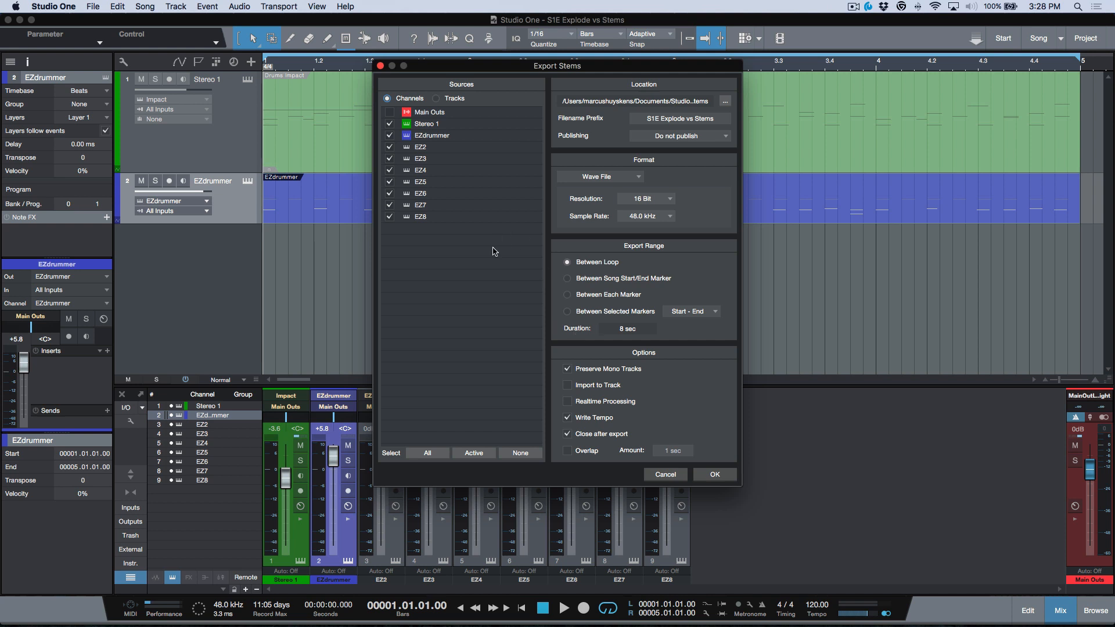
mouse_move(474, 186)
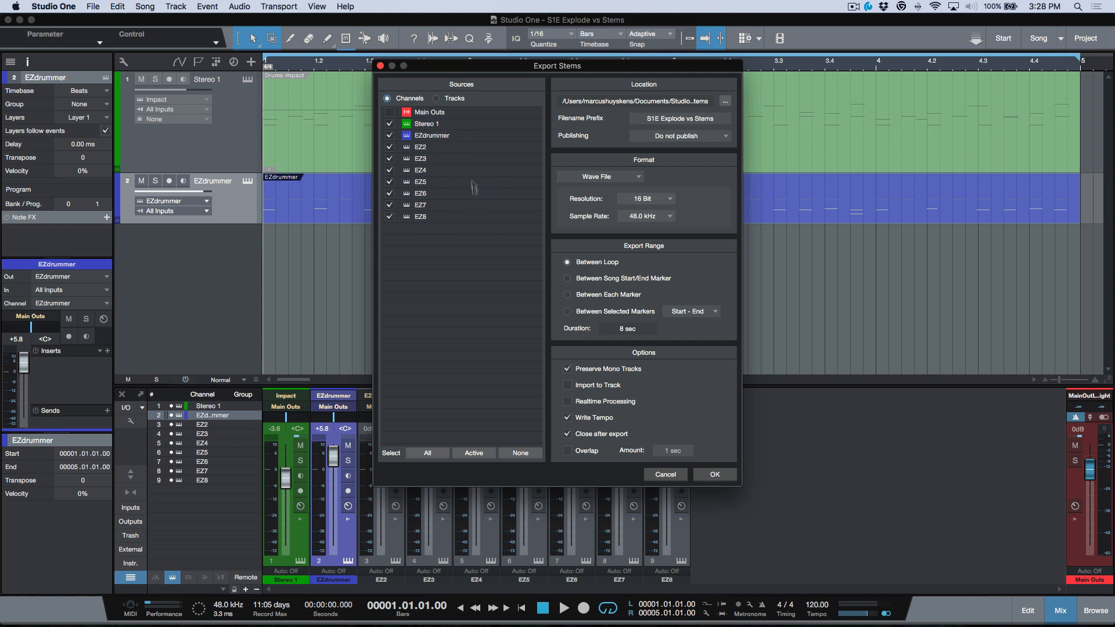
click(713, 474)
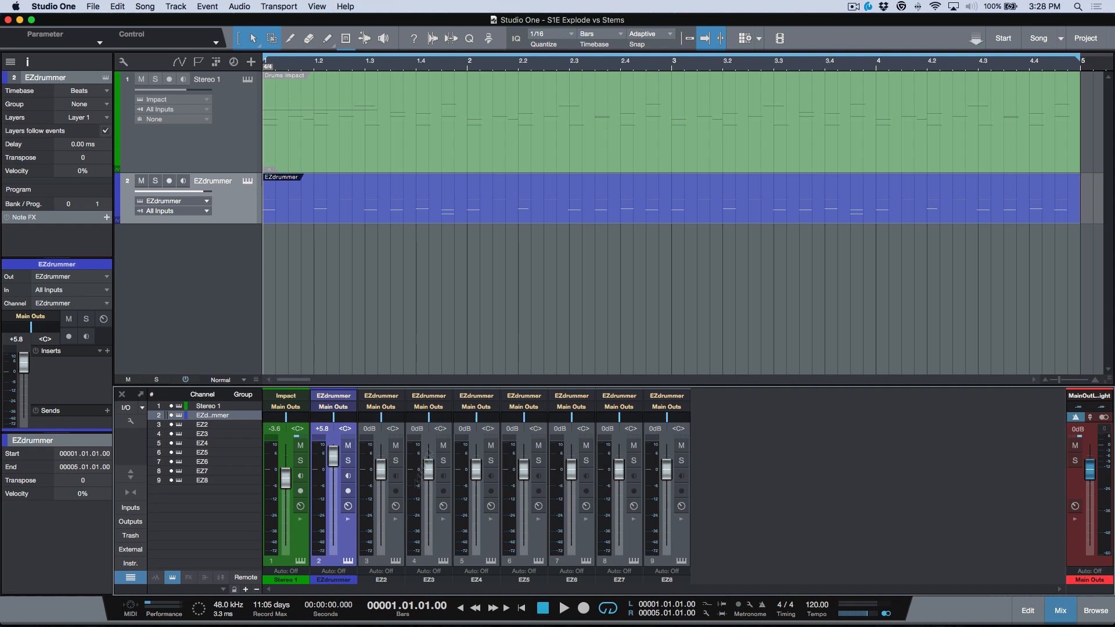
Start renaming the first EZdrummer output channel in the console
double_click(334, 579)
text(kick)
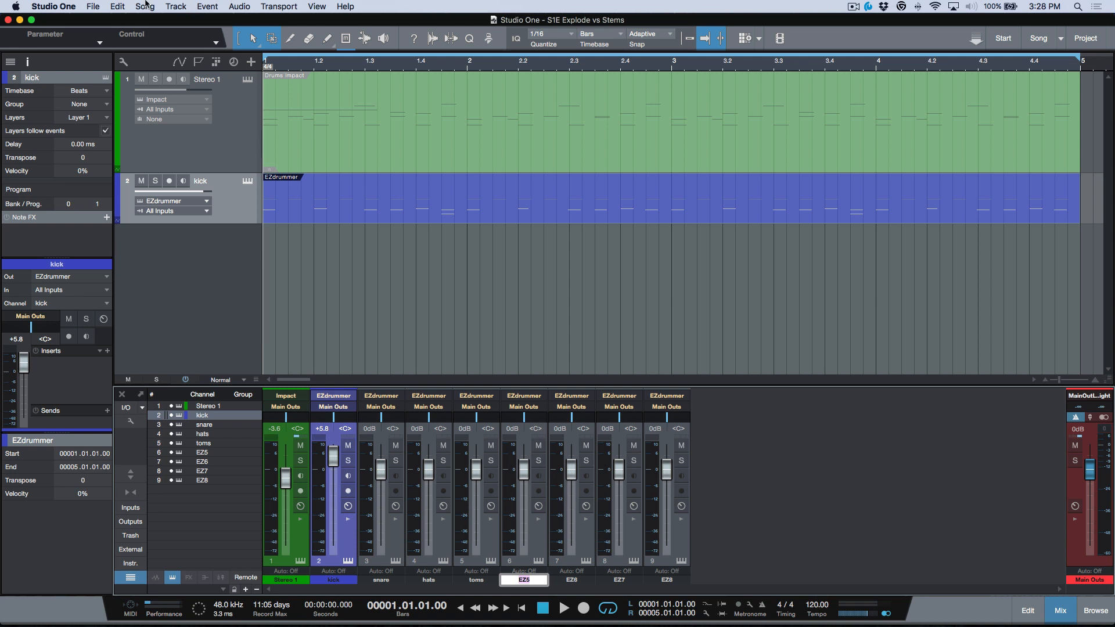
Check the renamed kick, snare, hats, toms channels in Export Stems and cancel without exporting
click(144, 7)
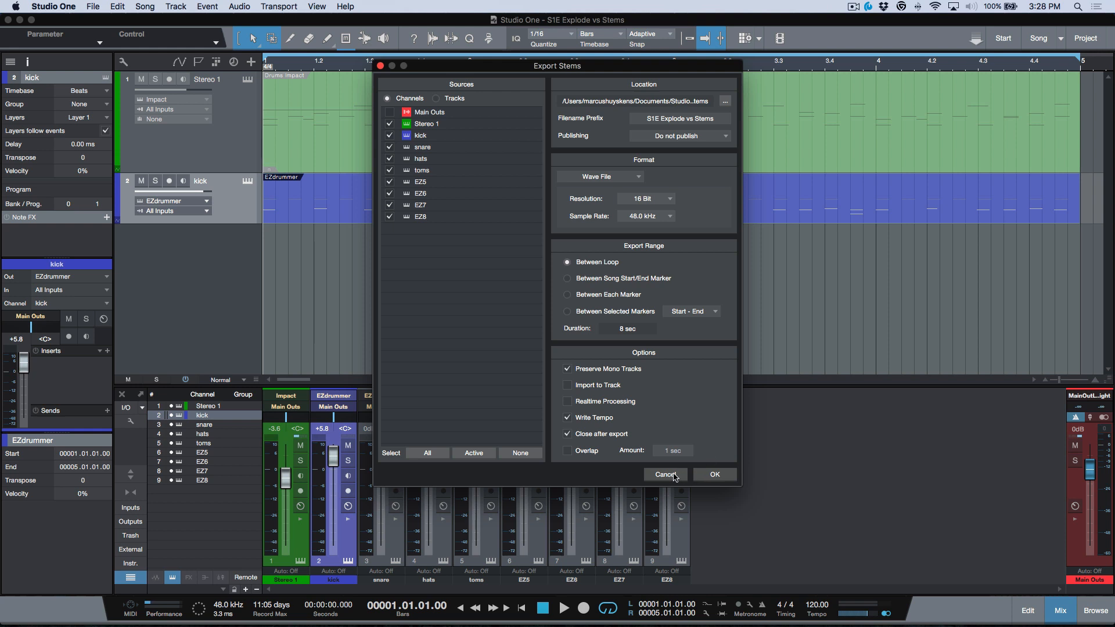
click(663, 474)
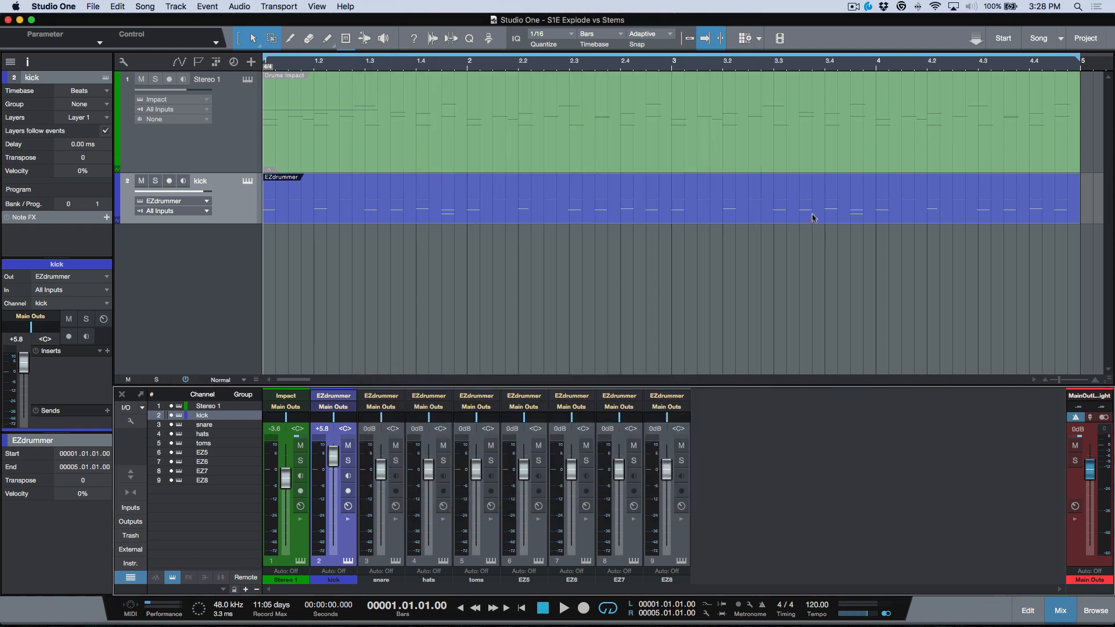
mouse_move(801, 211)
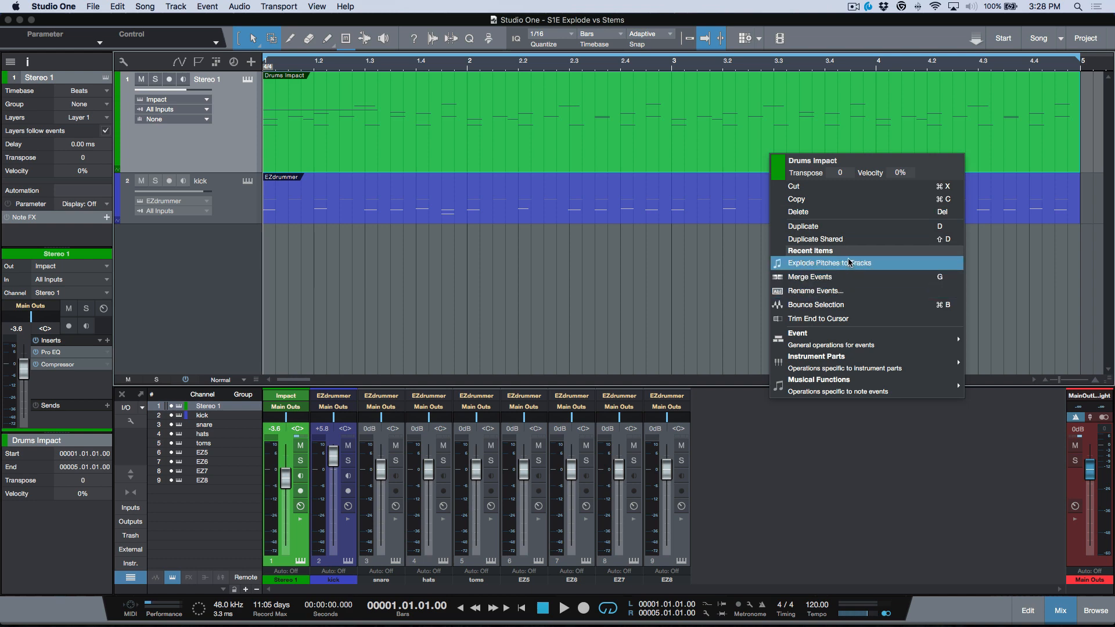
Explode the Drums Impact event's pitches into nine per-drum tracks, then select the kick track
click(828, 262)
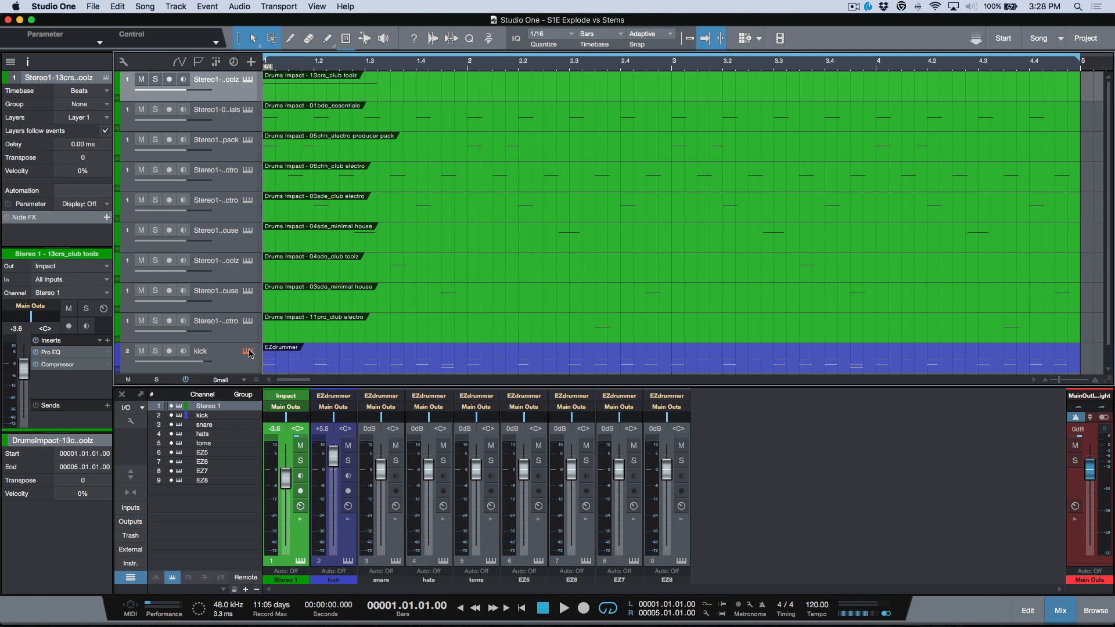
click(248, 353)
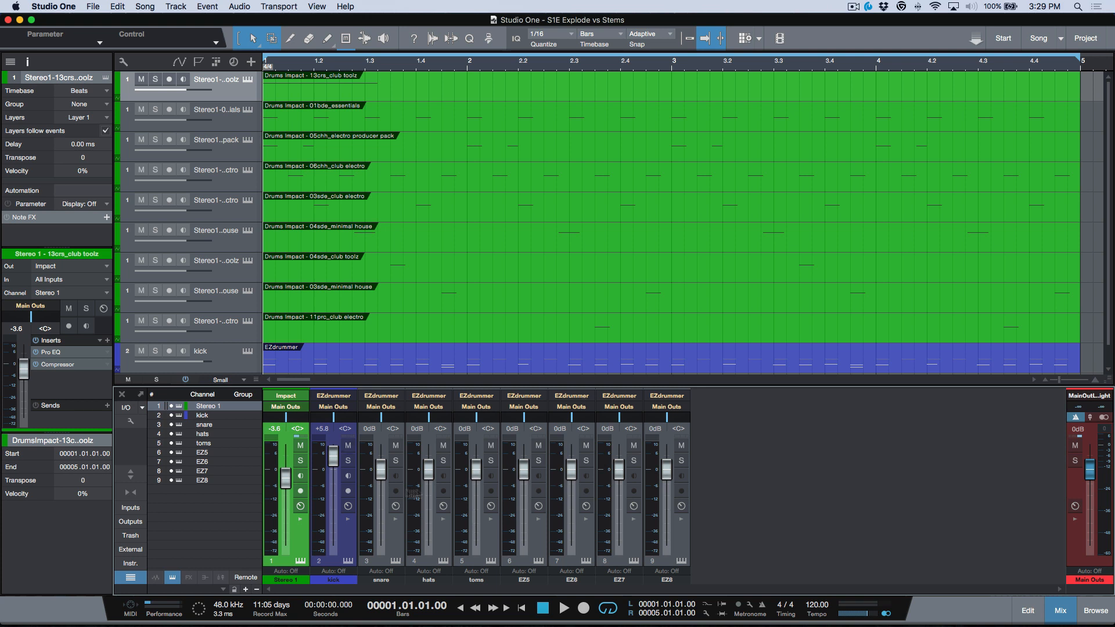
mouse_move(486, 316)
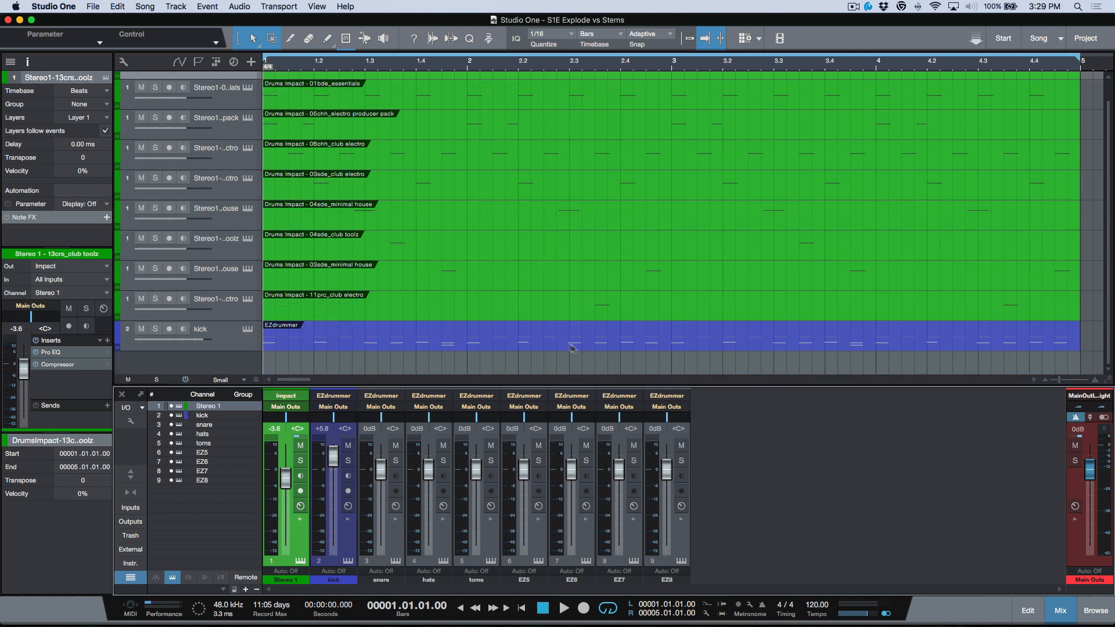
click(201, 329)
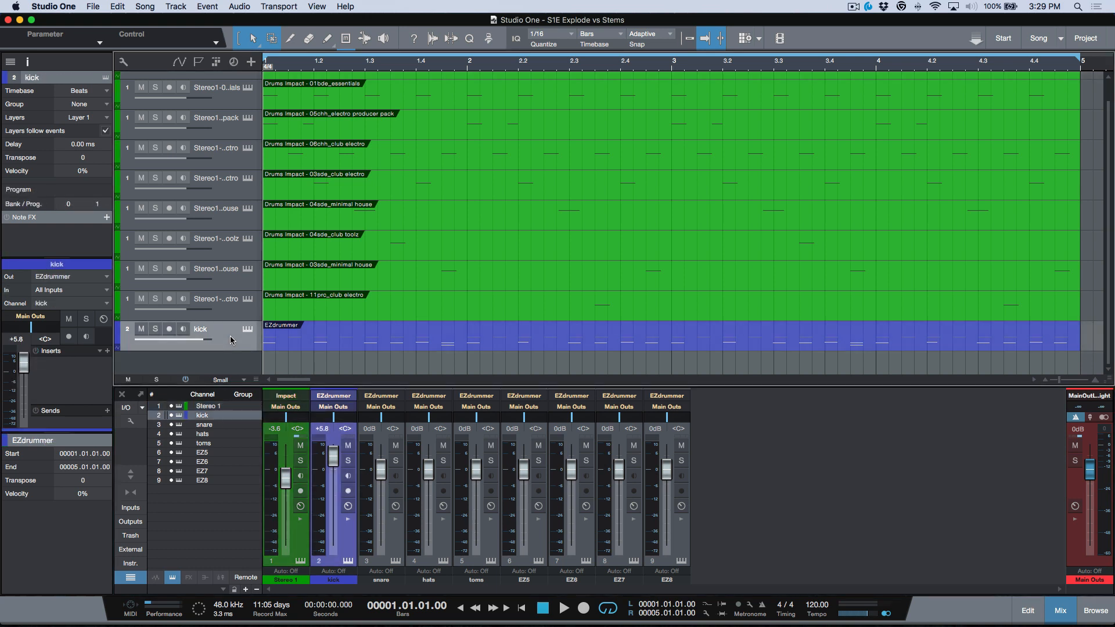
mouse_move(512, 341)
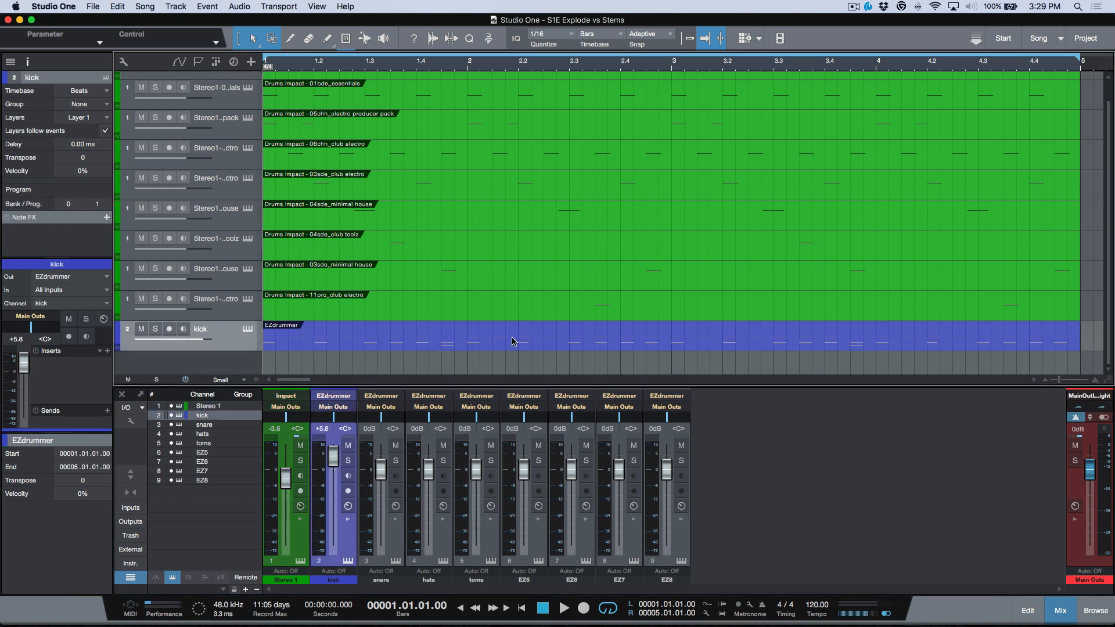